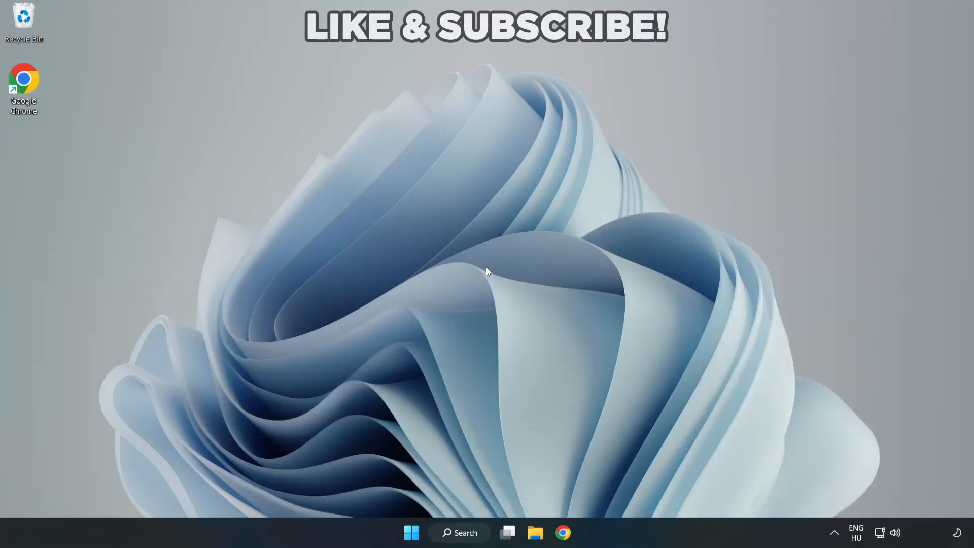
mouse_move(487, 275)
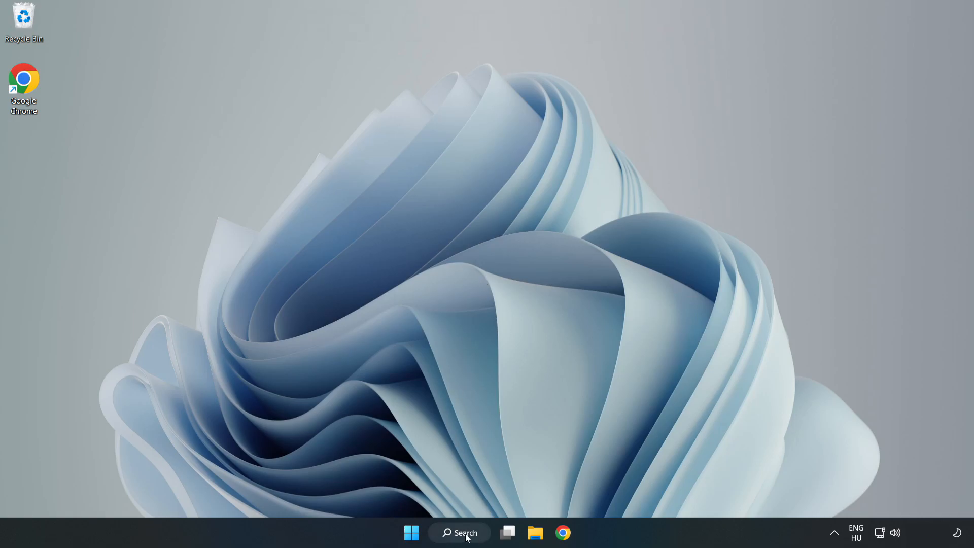
Search for 'device manager' and launch Device Manager from the best match
click(458, 532)
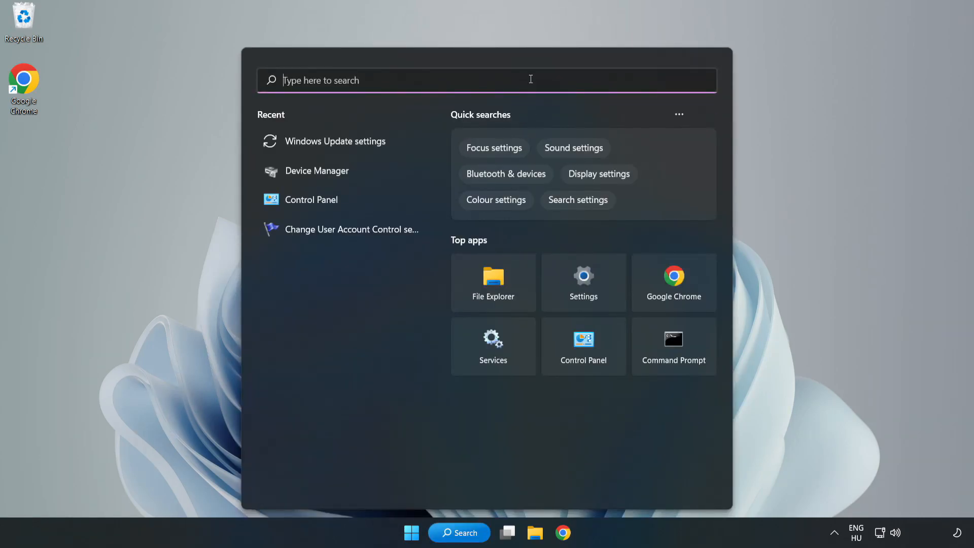
text(device mana)
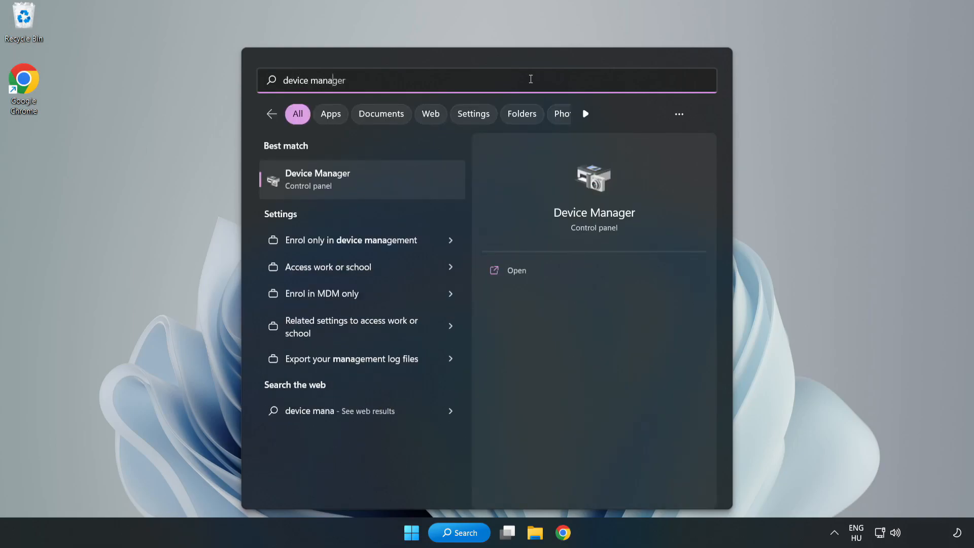
text(r)
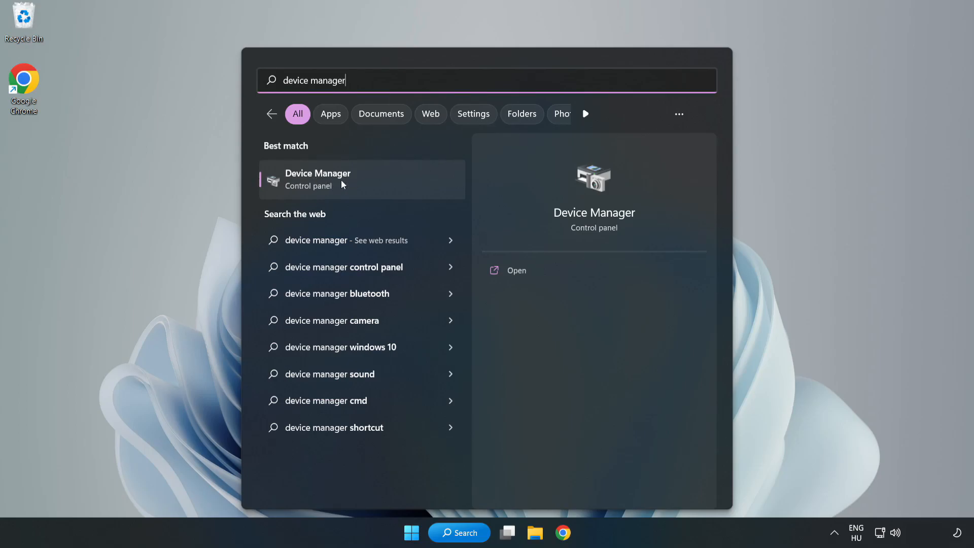
click(318, 179)
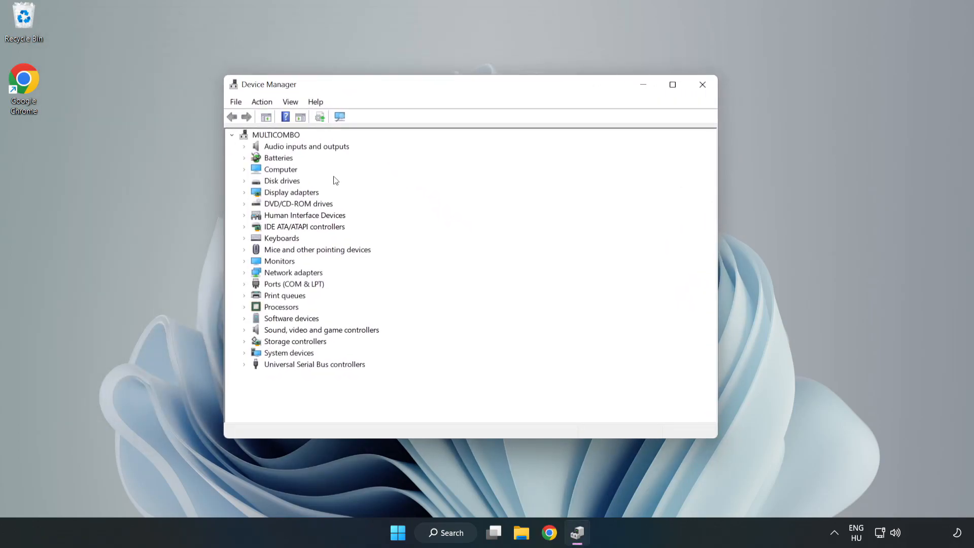
Automatically search for a VMware SVGA 3D driver, confirming the best one is installed
click(291, 192)
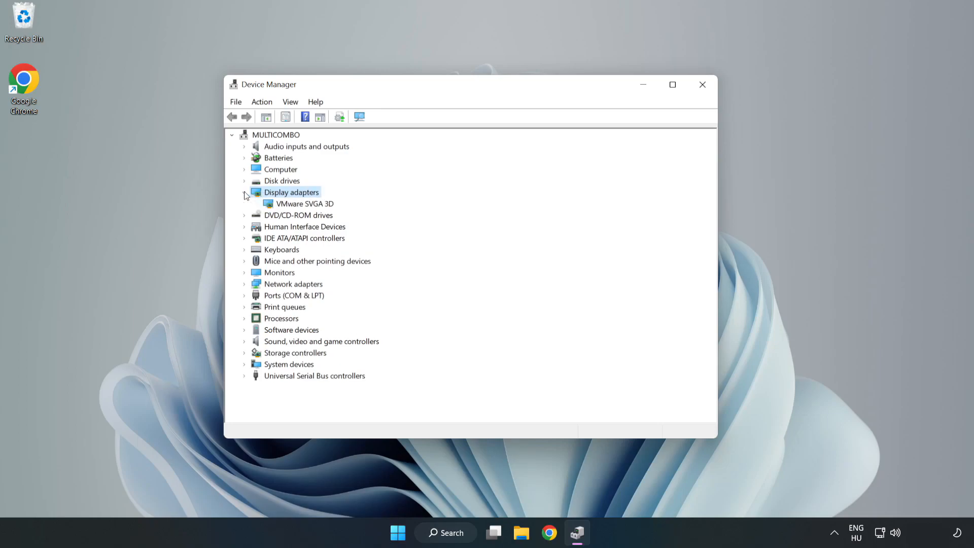
click(304, 203)
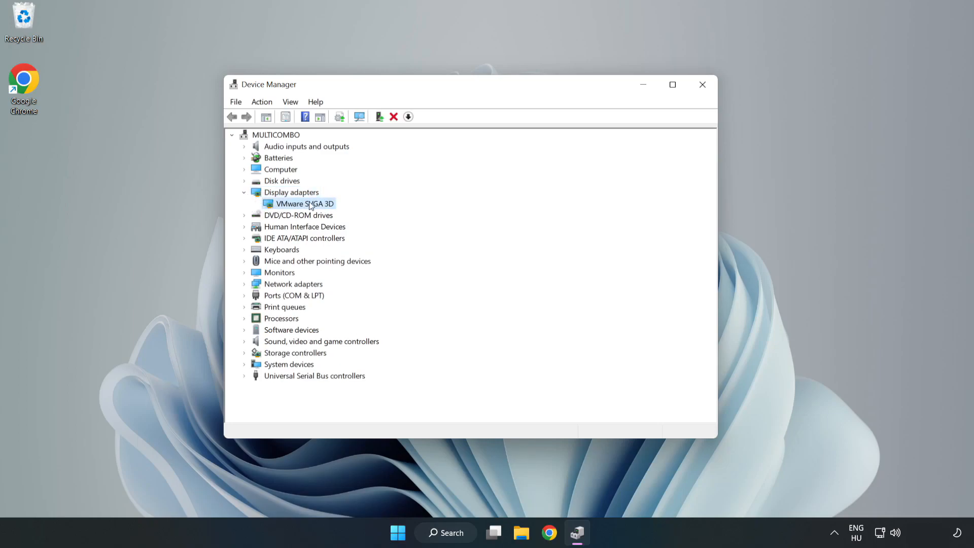
right_click(303, 203)
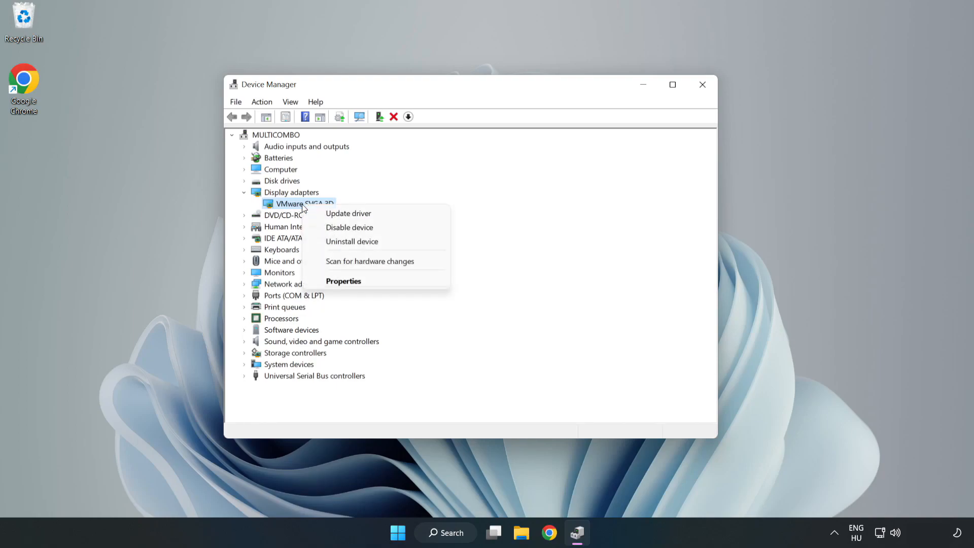
mouse_move(348, 213)
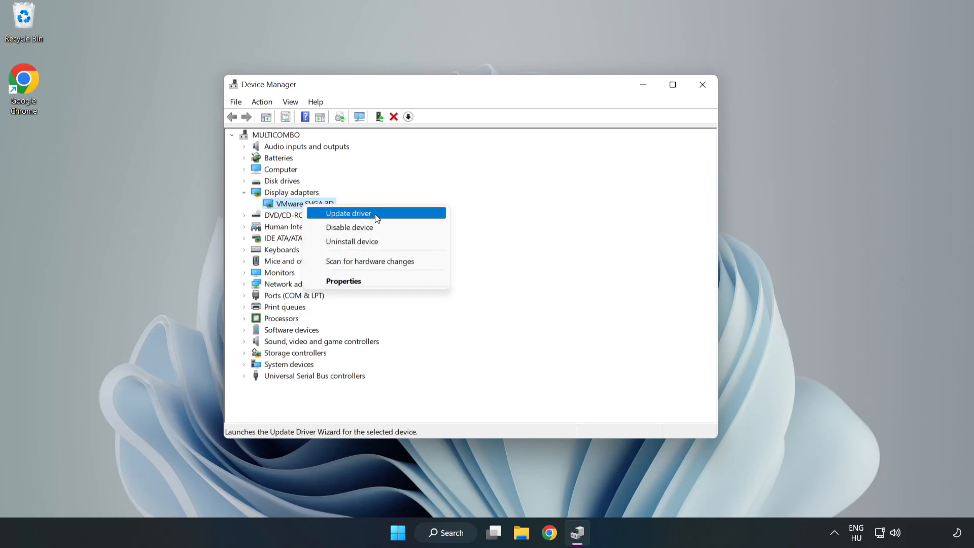
click(348, 213)
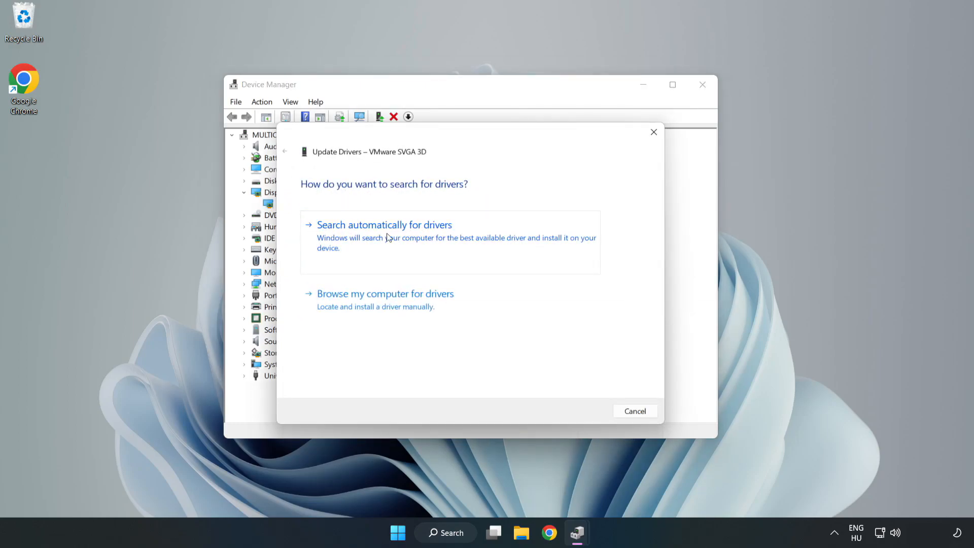
click(384, 224)
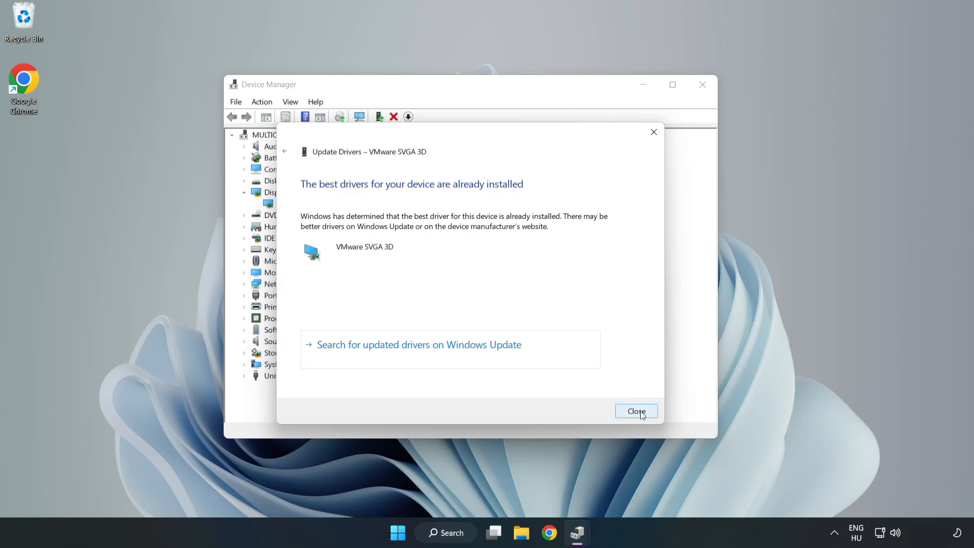
click(636, 411)
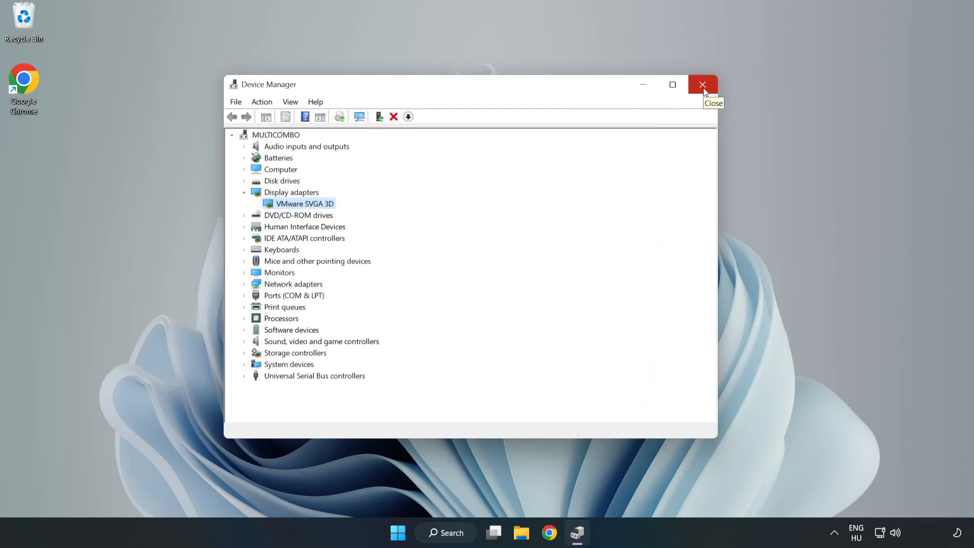
Close Device Manager and search 'updates' to open Windows Update settings
click(702, 84)
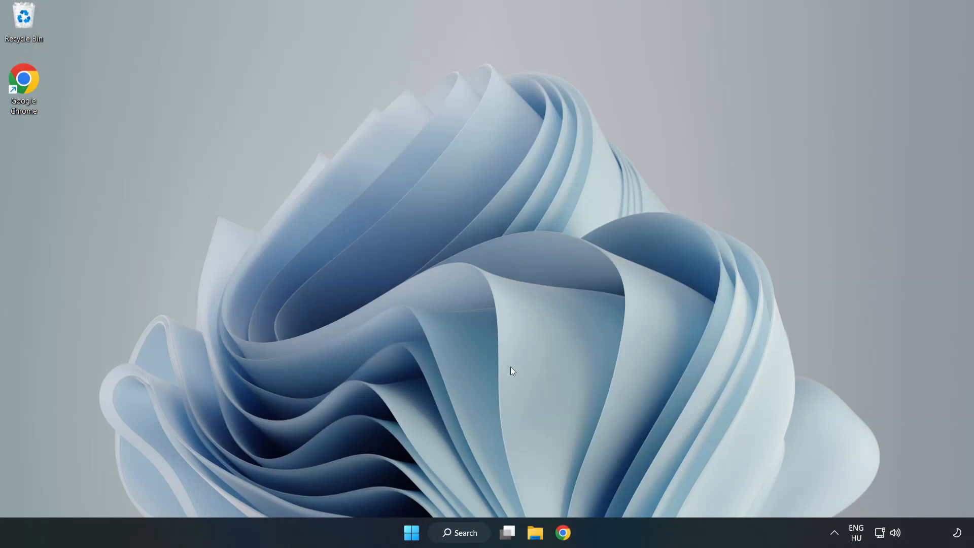
click(459, 532)
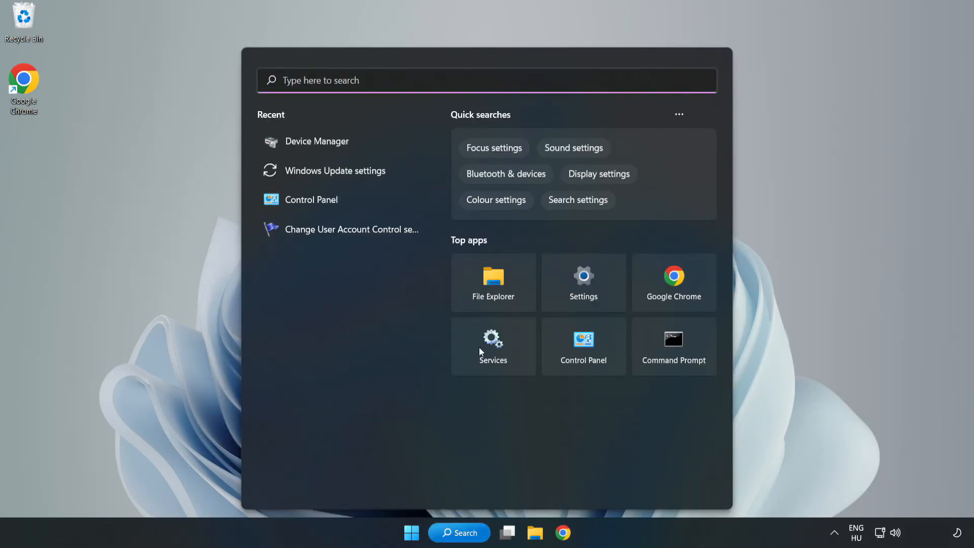
mouse_move(505, 80)
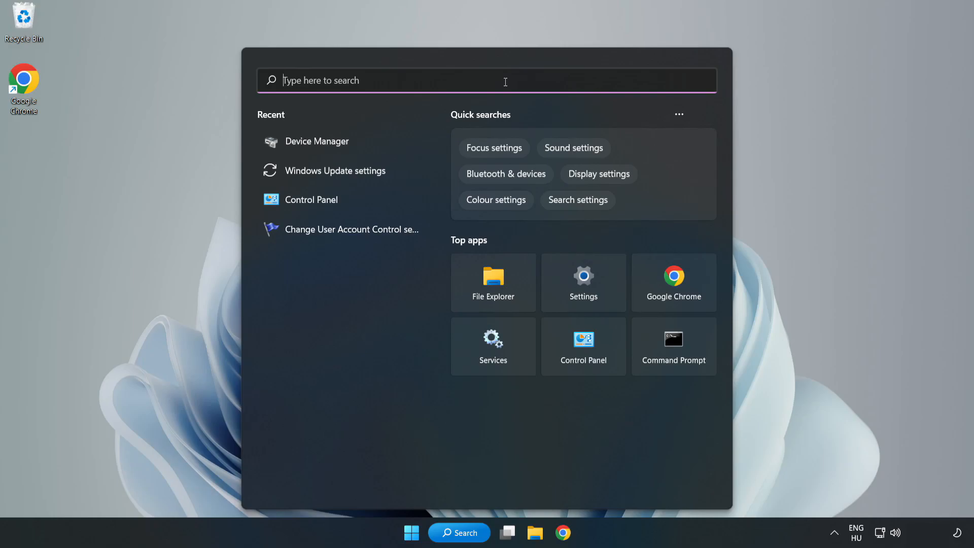
text(update)
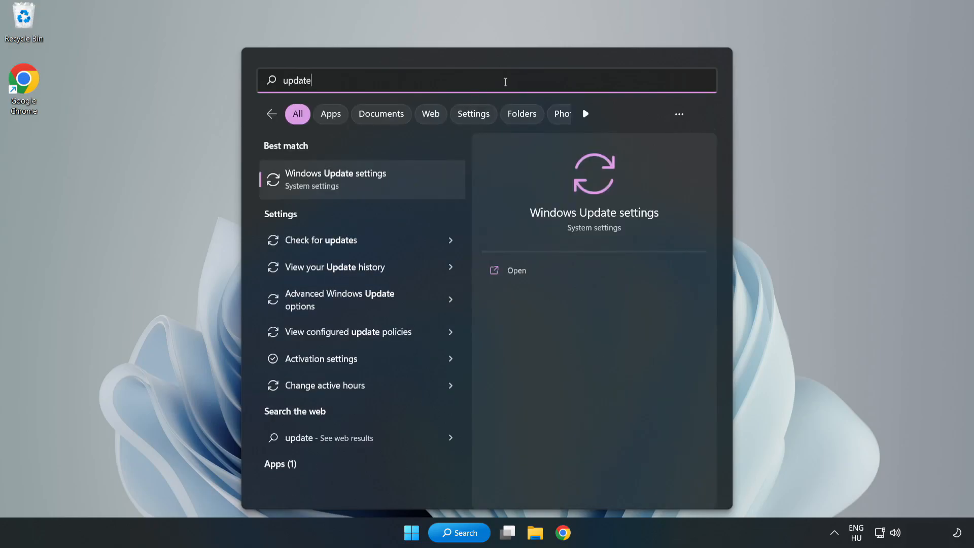
text(s)
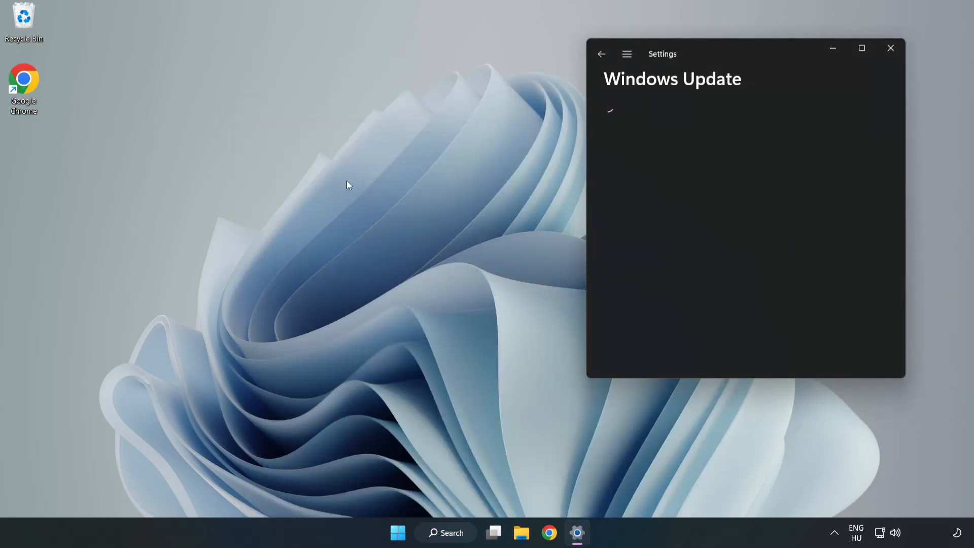
Maximize Settings and check for updates until the Defender intelligence update installs
click(861, 48)
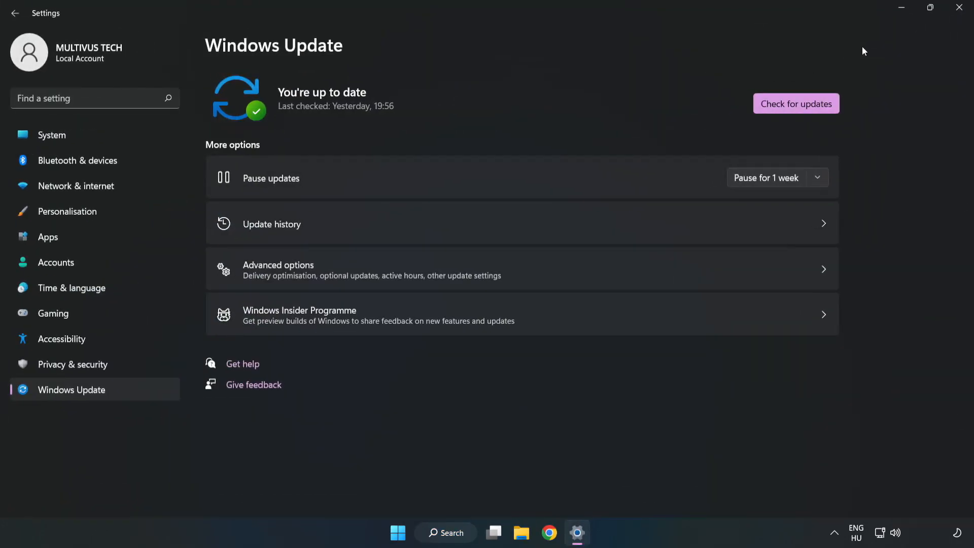
mouse_move(426, 108)
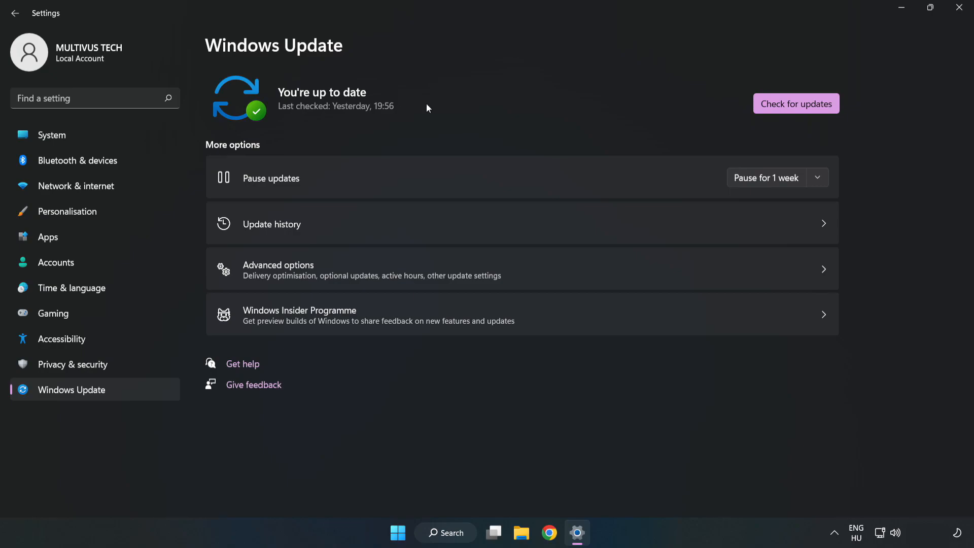
click(796, 103)
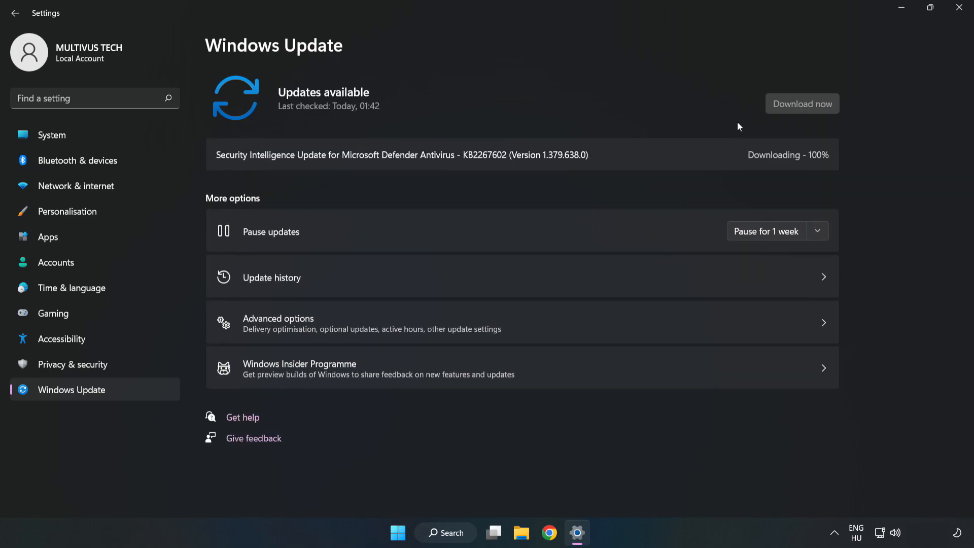
click(801, 103)
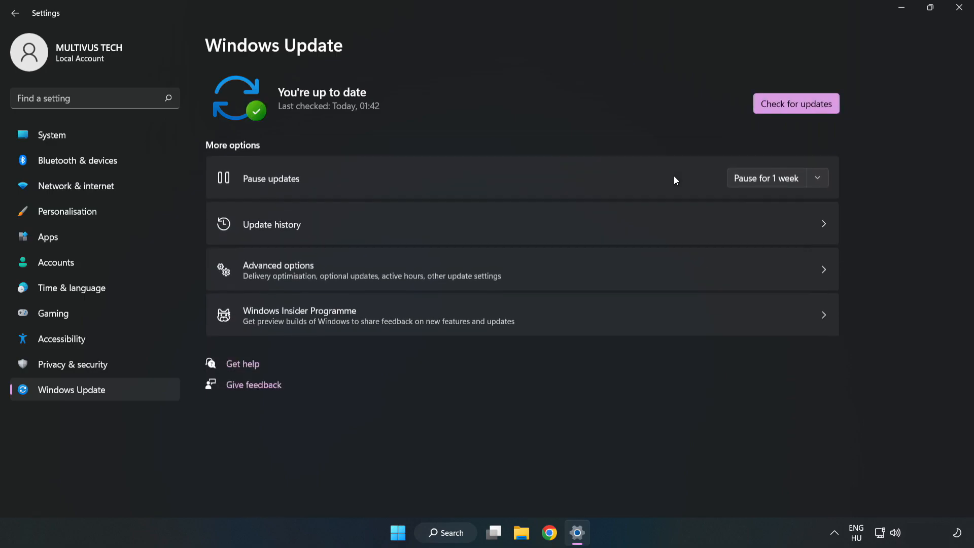
mouse_move(448, 140)
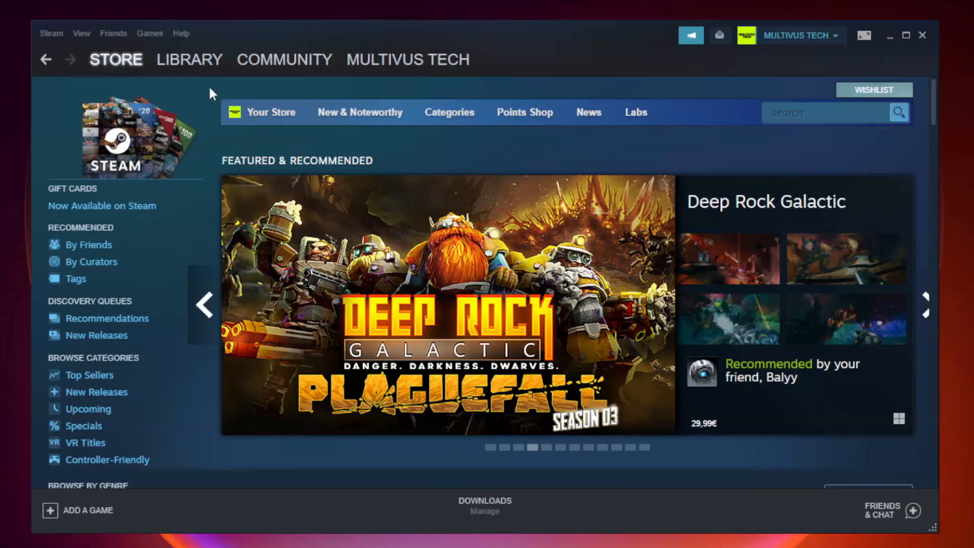
Go to the Steam Library home and right-click the favorited non-working game
click(189, 59)
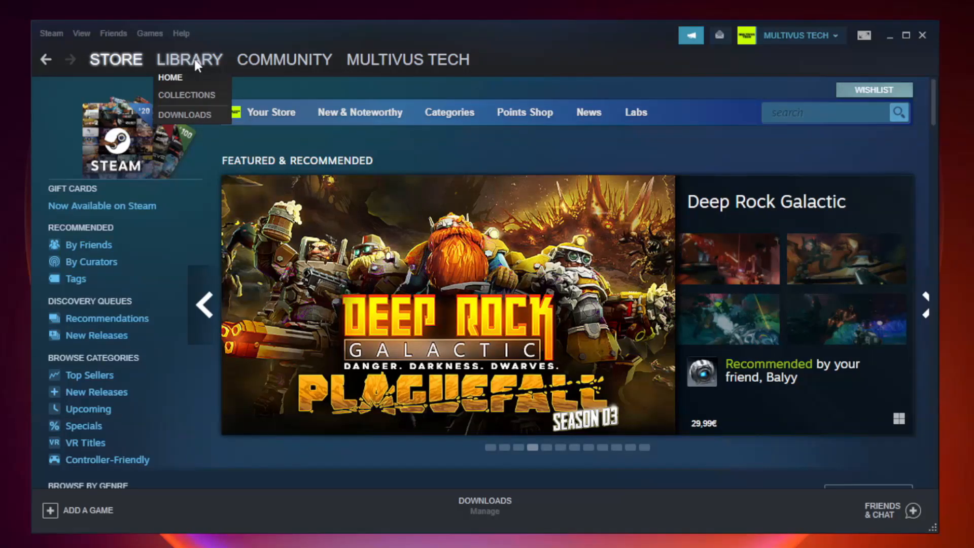
click(171, 77)
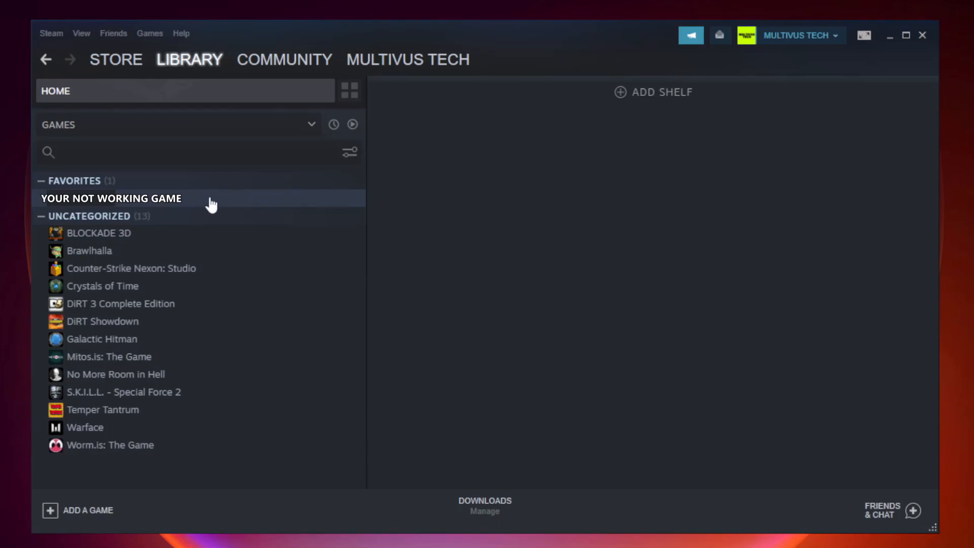
right_click(110, 198)
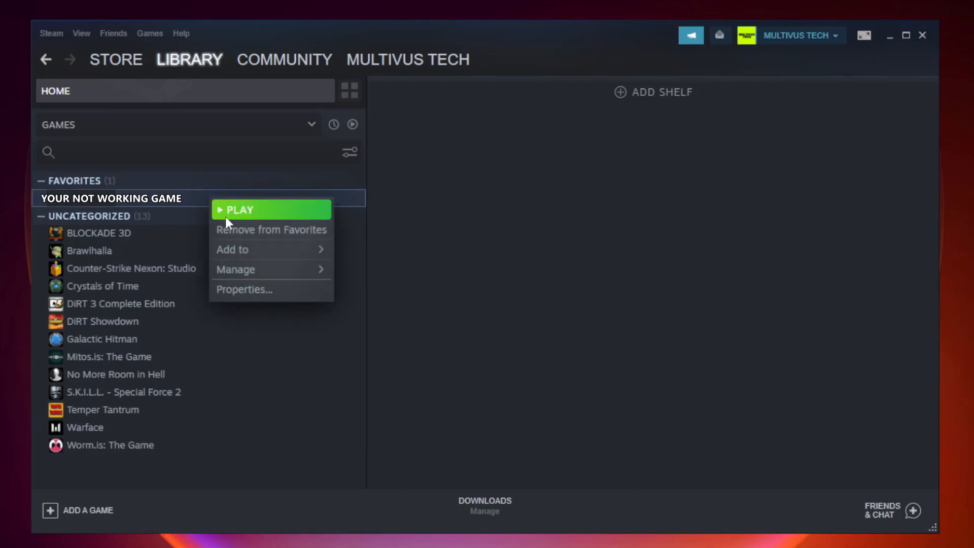
mouse_move(268, 289)
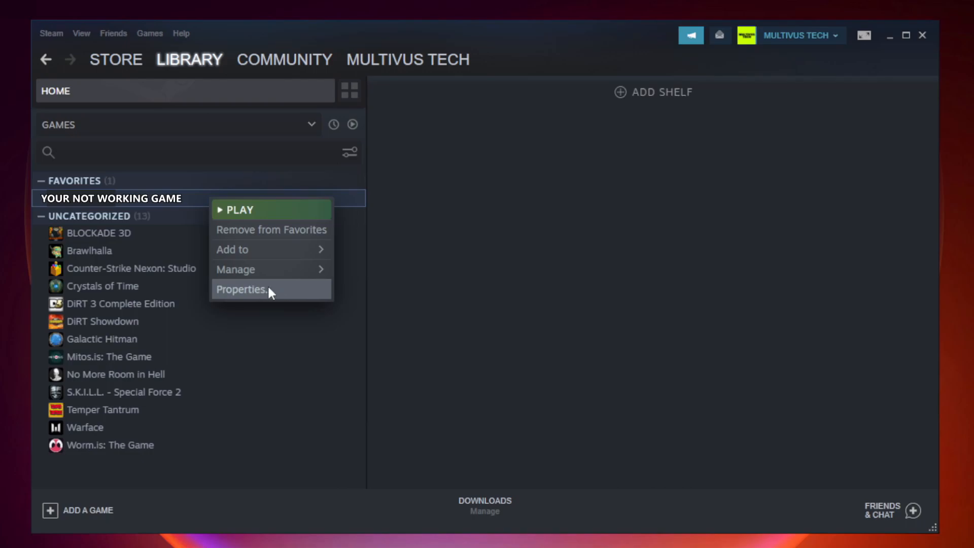
Verify integrity of the game's files from Properties > Local Files, validating 9192 files
click(241, 289)
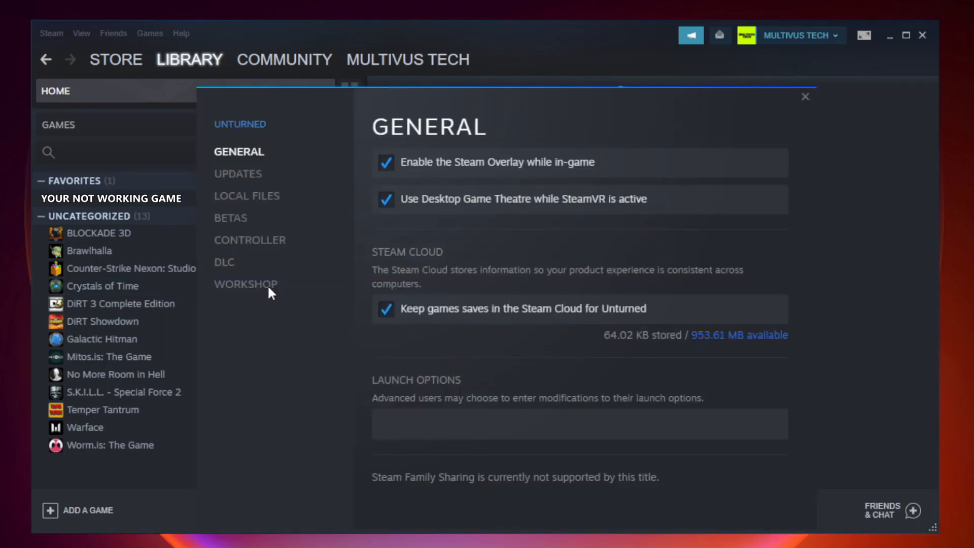
mouse_move(277, 299)
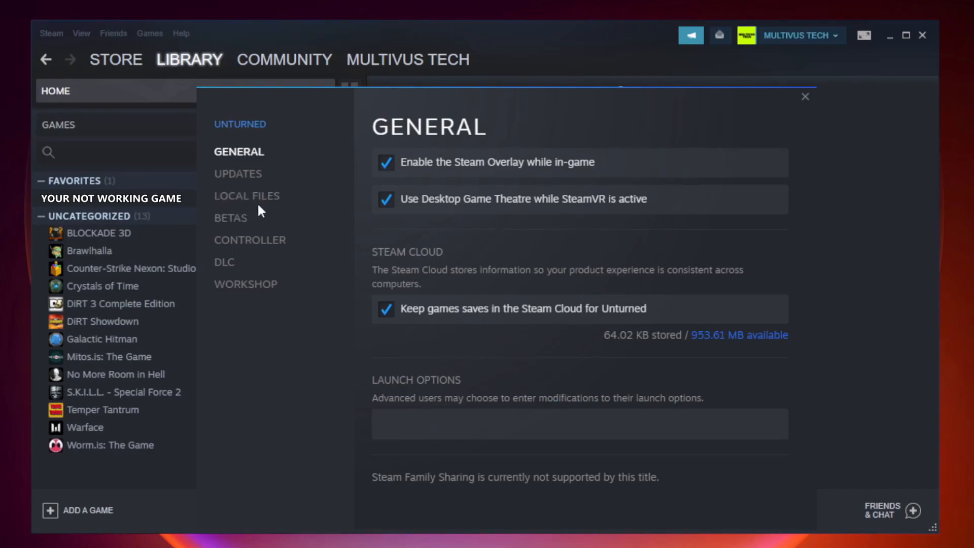
click(246, 196)
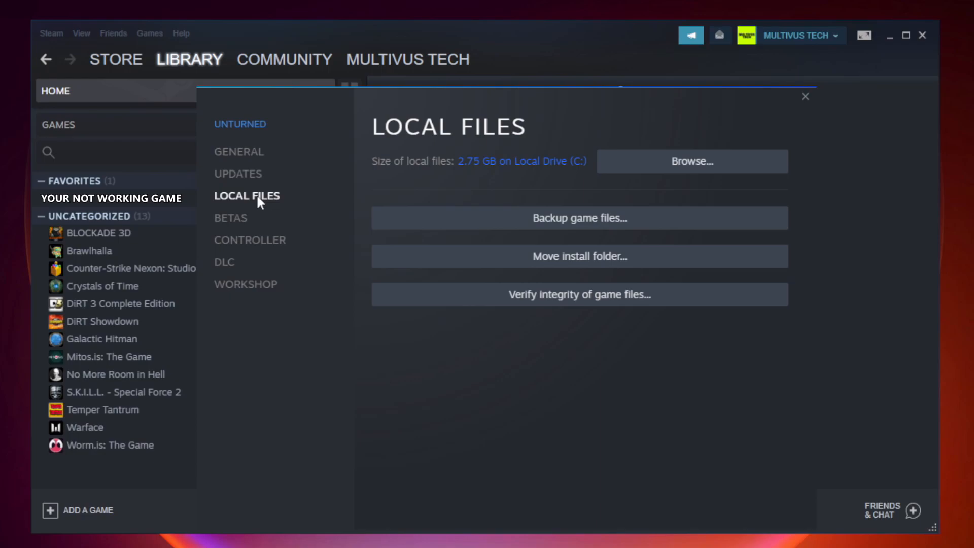
mouse_move(578, 294)
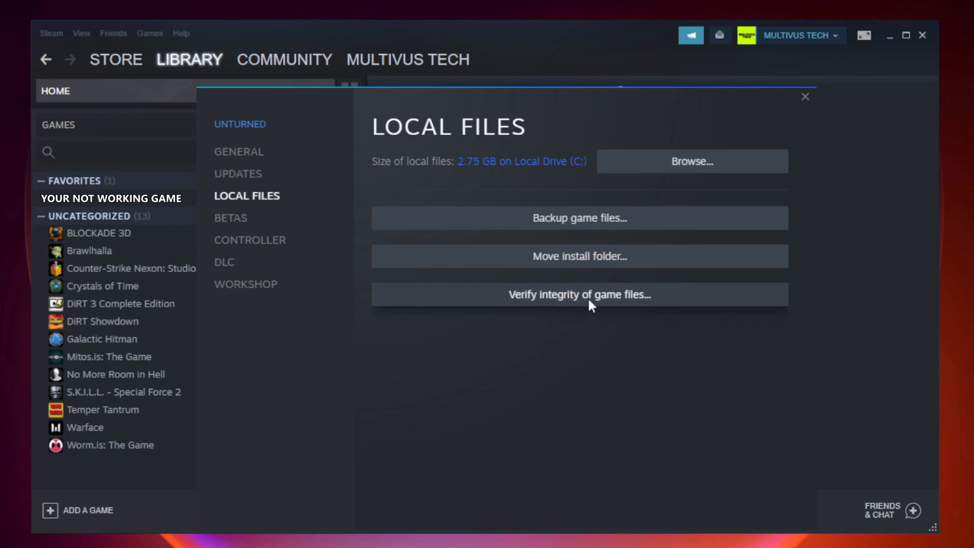
click(578, 294)
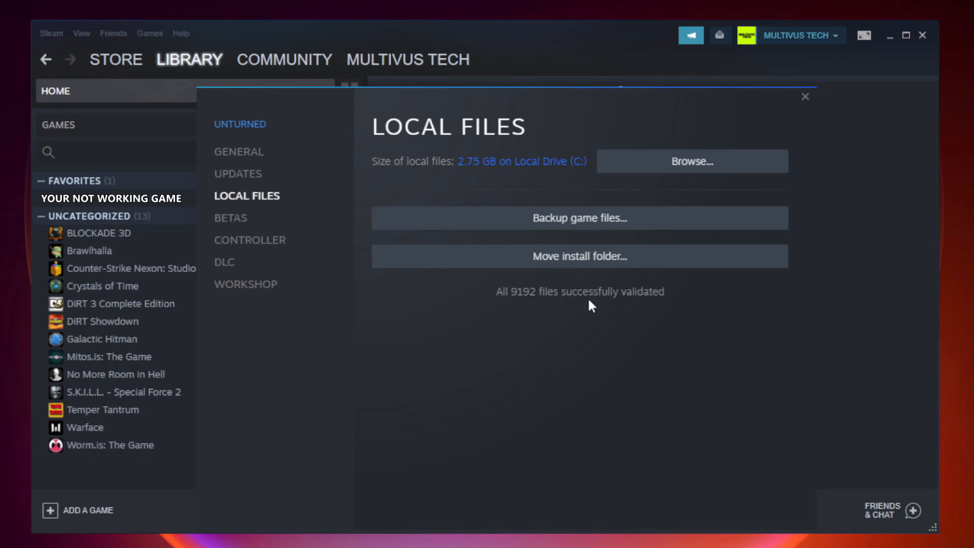
mouse_move(503, 312)
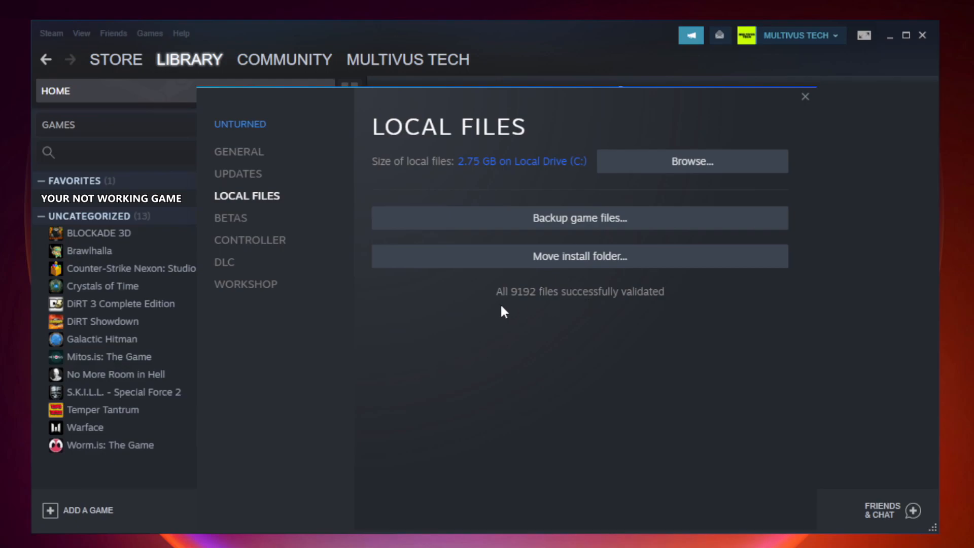
mouse_move(761, 301)
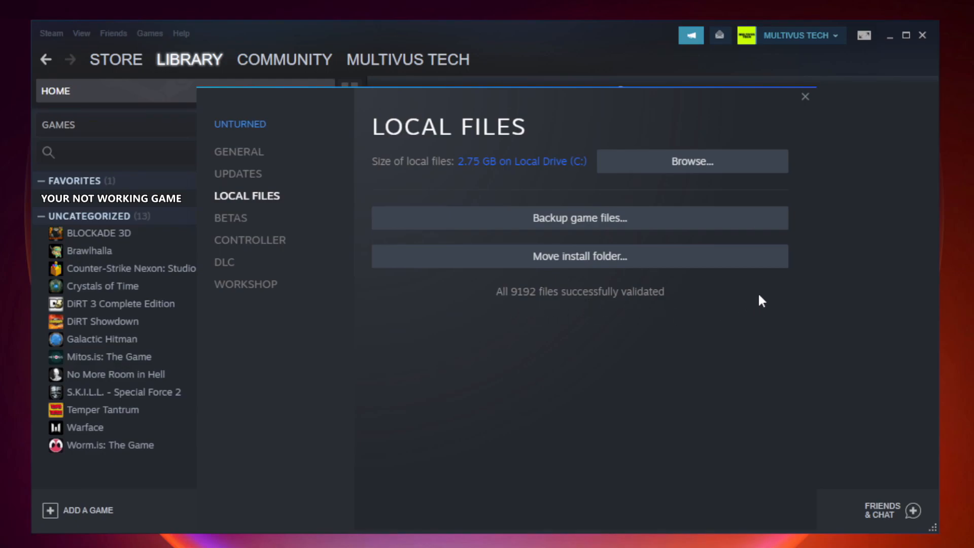
mouse_move(691, 161)
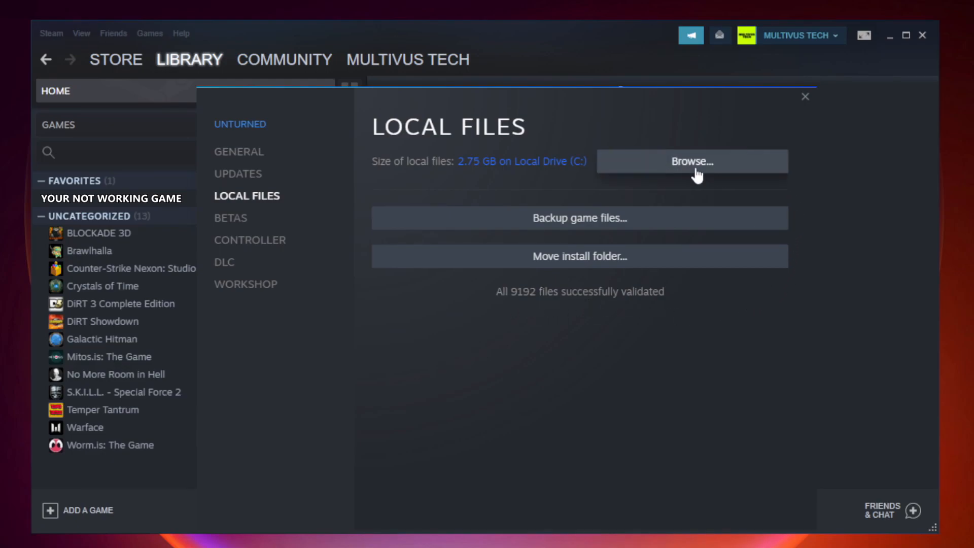
Browse to the game's steamapps\common install folder and select its shortcut
click(691, 162)
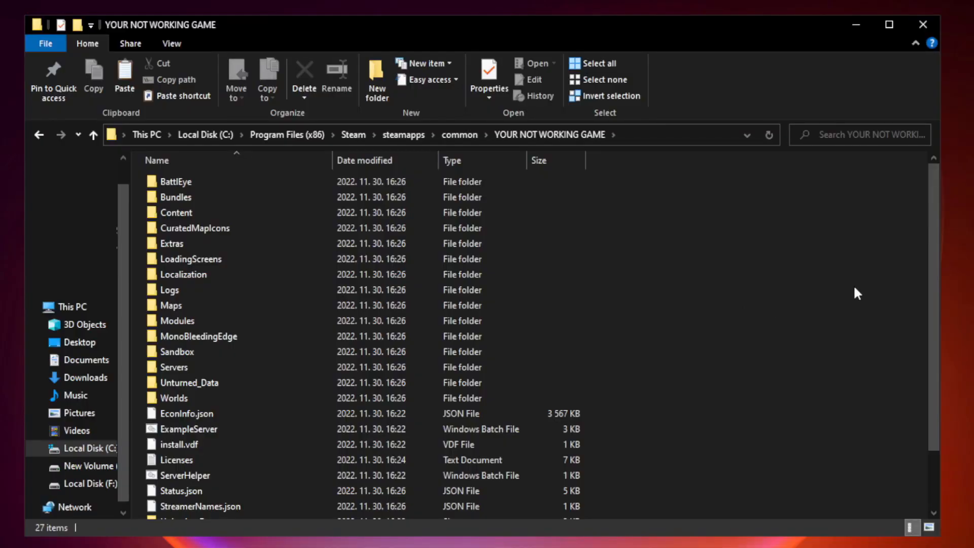
scroll(down, 3)
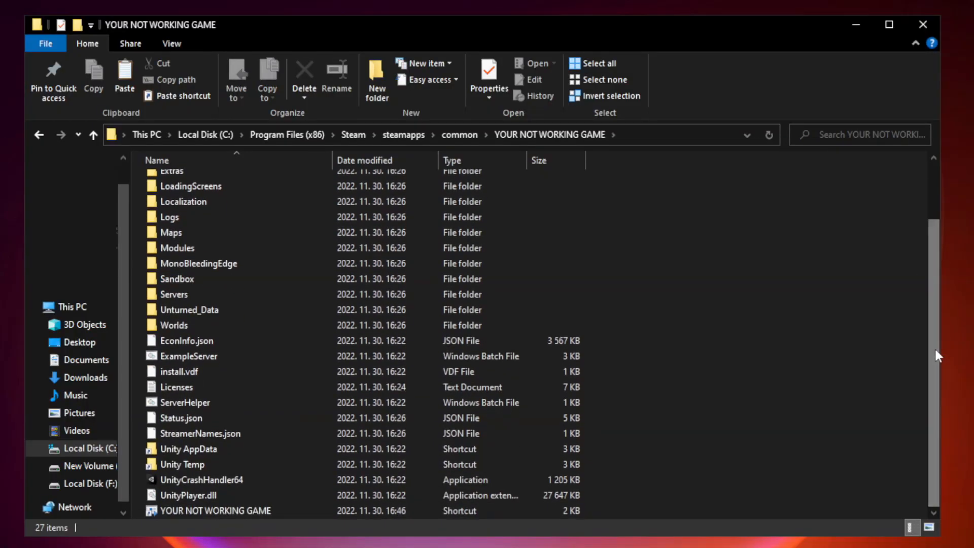
click(232, 510)
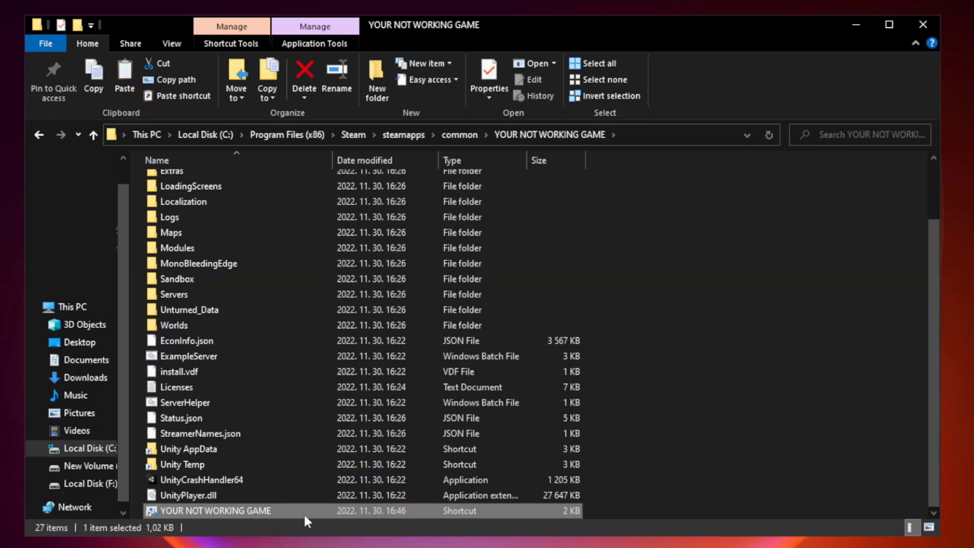
Open the game shortcut's Properties on the Compatibility tab
right_click(214, 509)
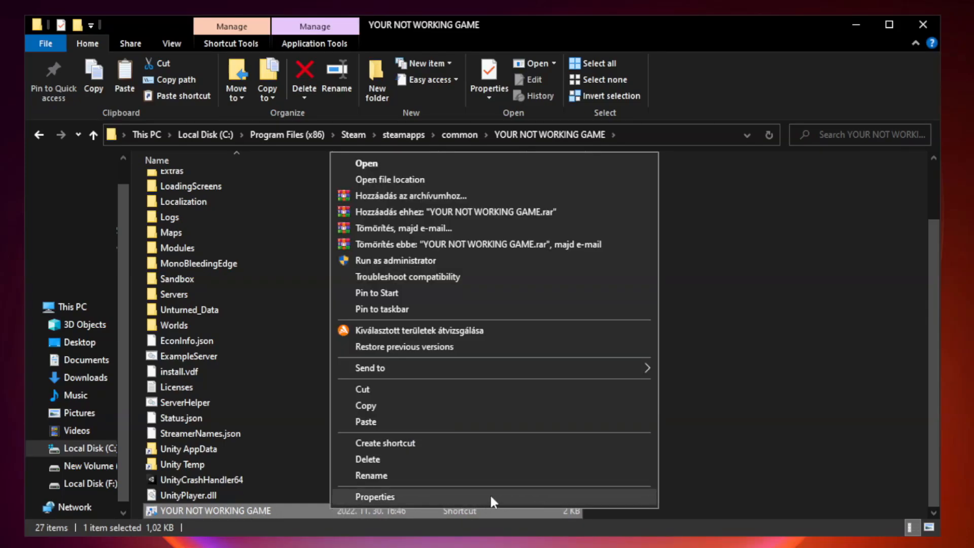
click(373, 496)
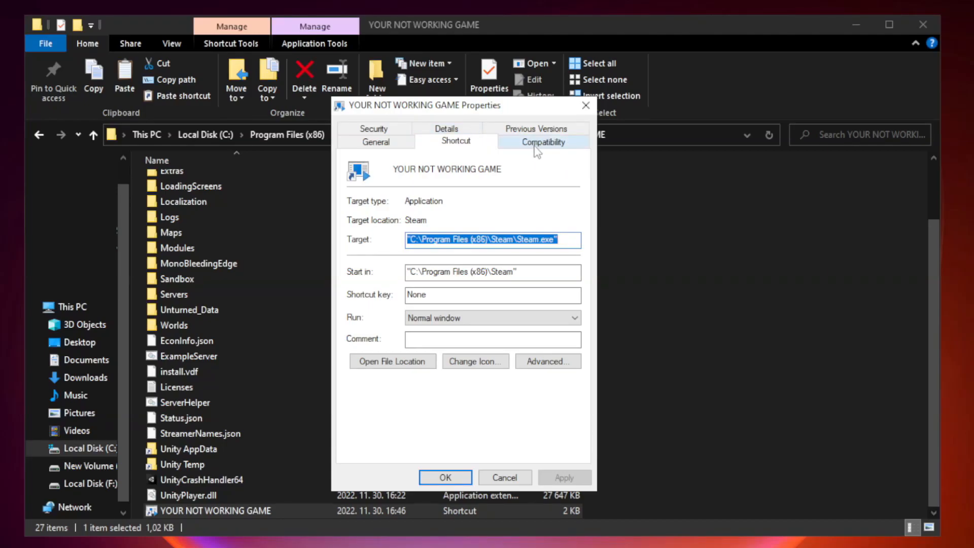
click(542, 141)
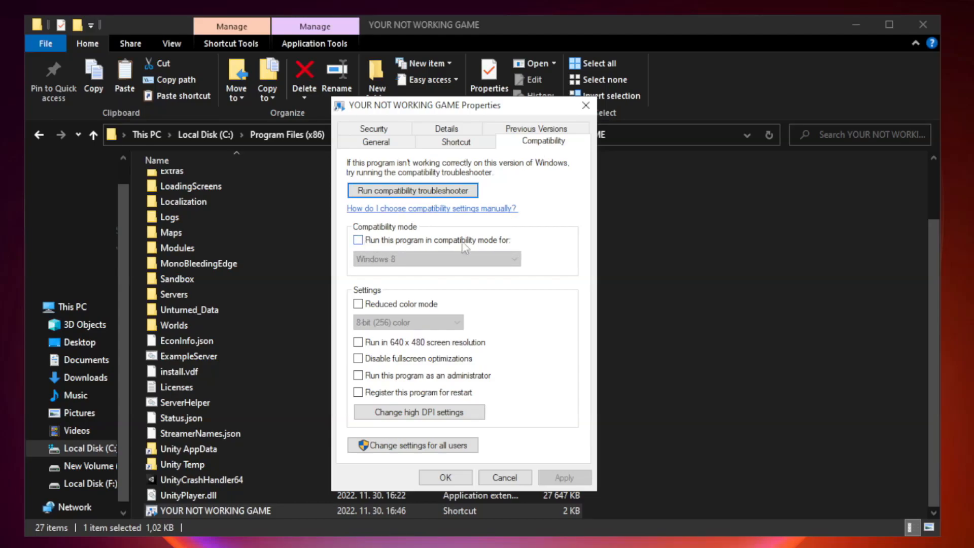
Enable Windows 8 compatibility mode, disable fullscreen optimizations, run as administrator, and apply
click(358, 240)
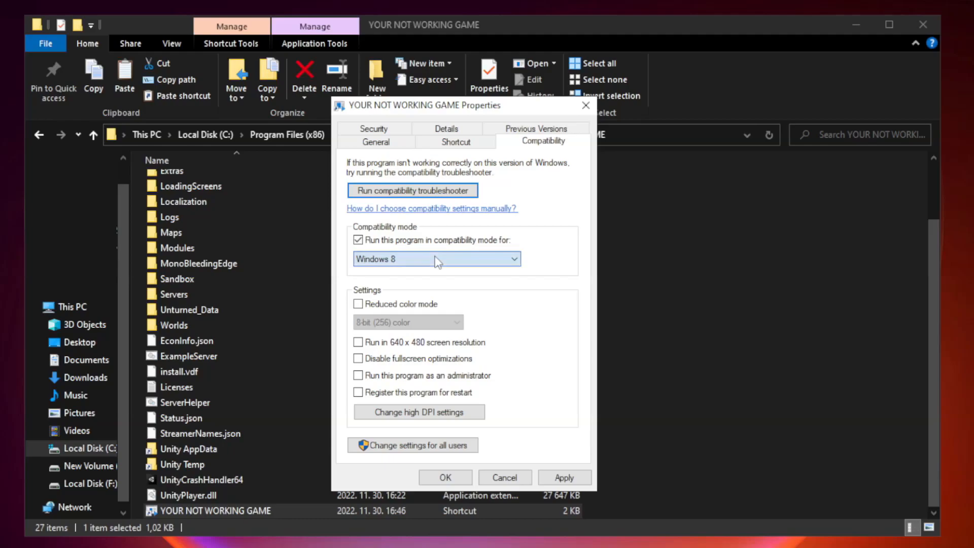
click(436, 259)
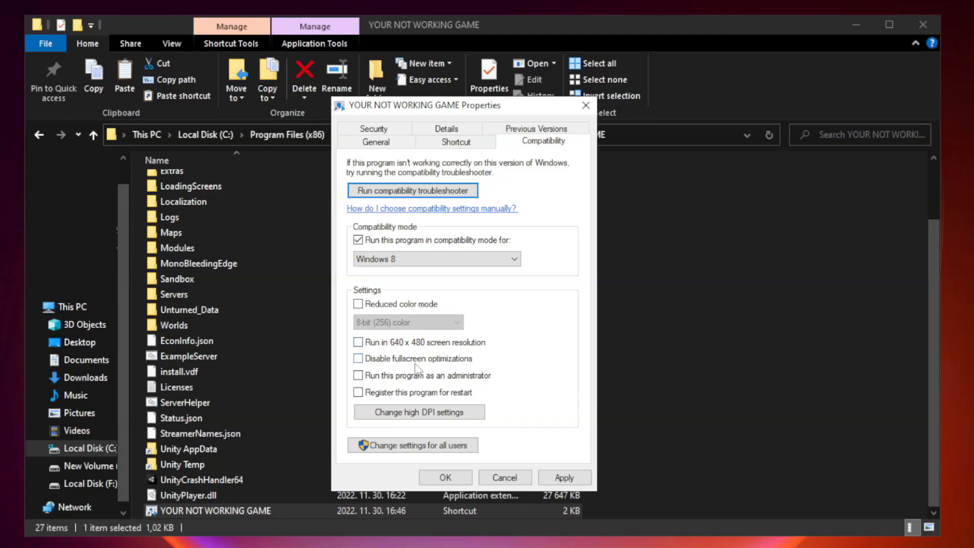
mouse_move(382, 365)
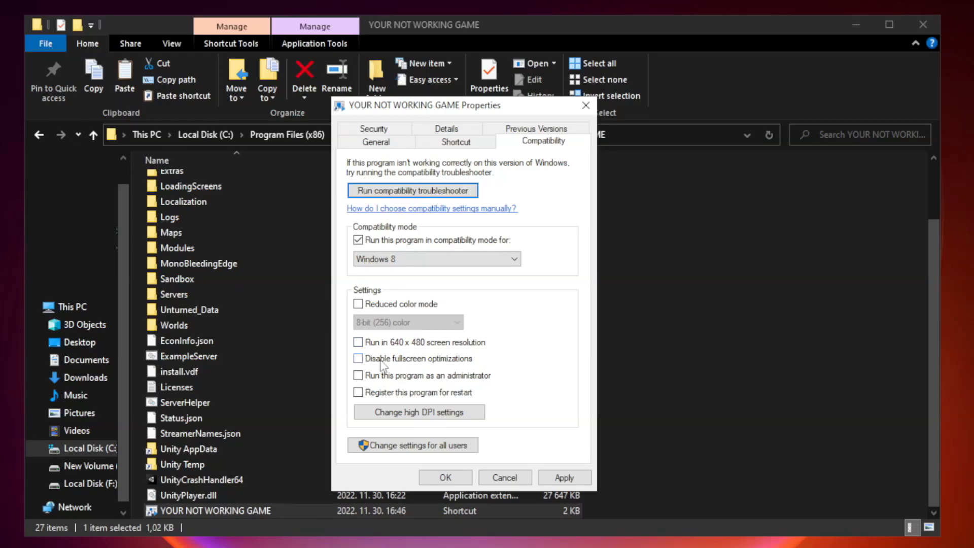
click(357, 358)
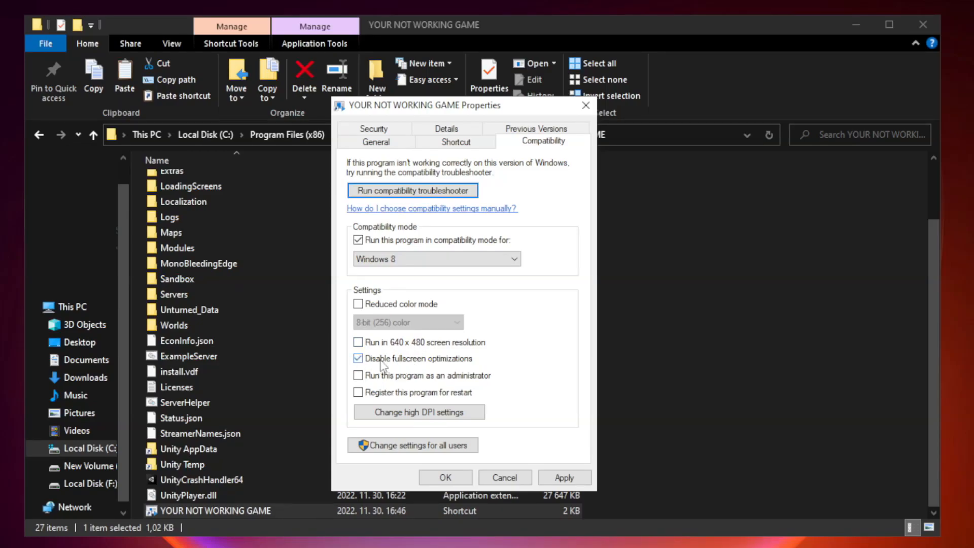
mouse_move(358, 376)
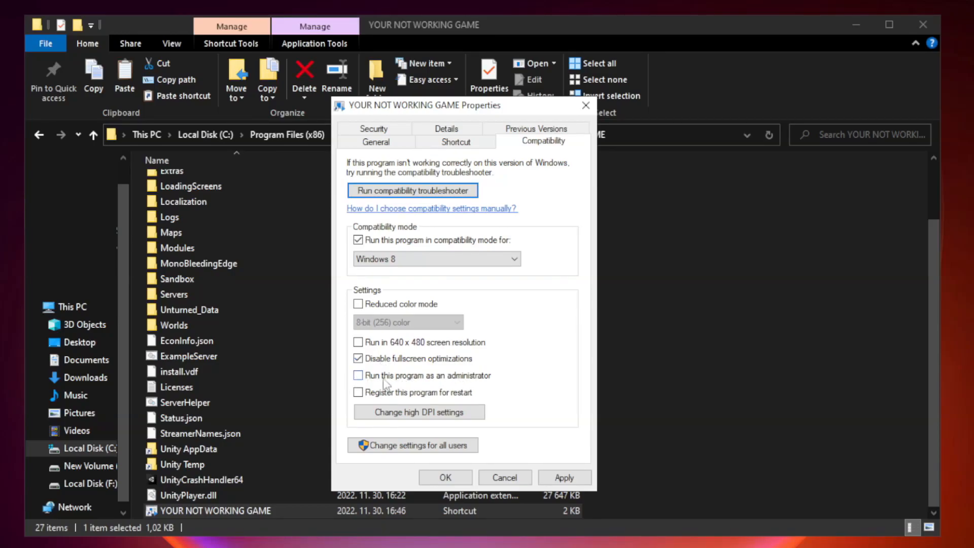
click(358, 375)
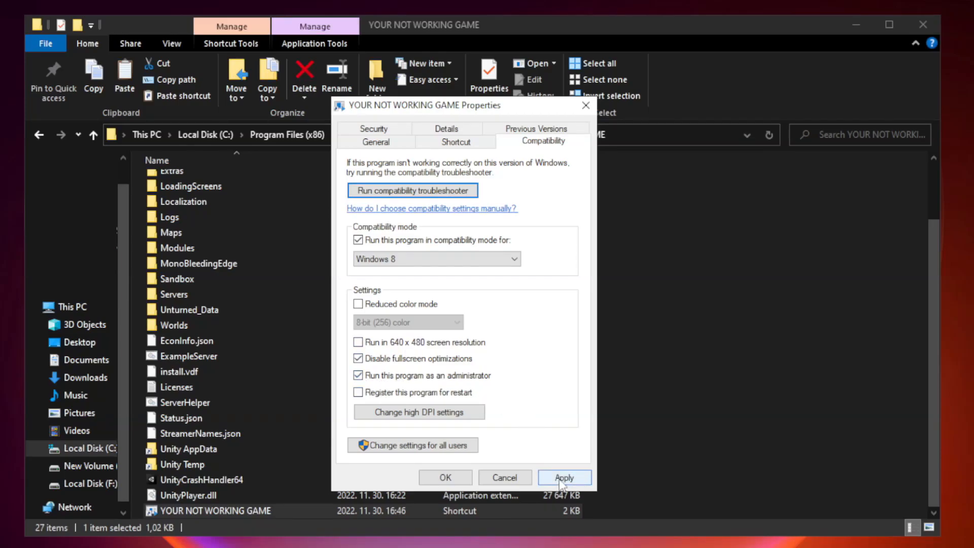
click(564, 478)
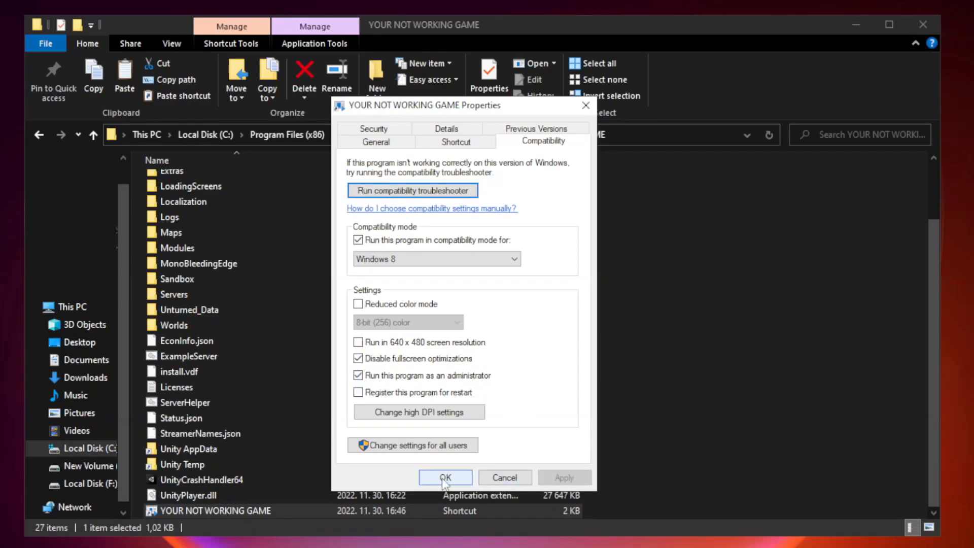
click(445, 477)
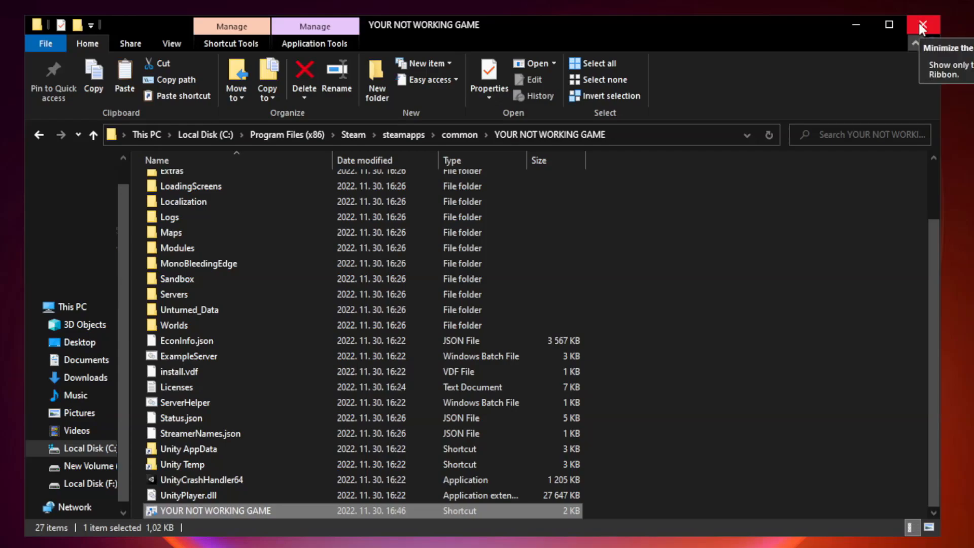
Close File Explorer and right-click Start to show the quick-link menu
click(922, 25)
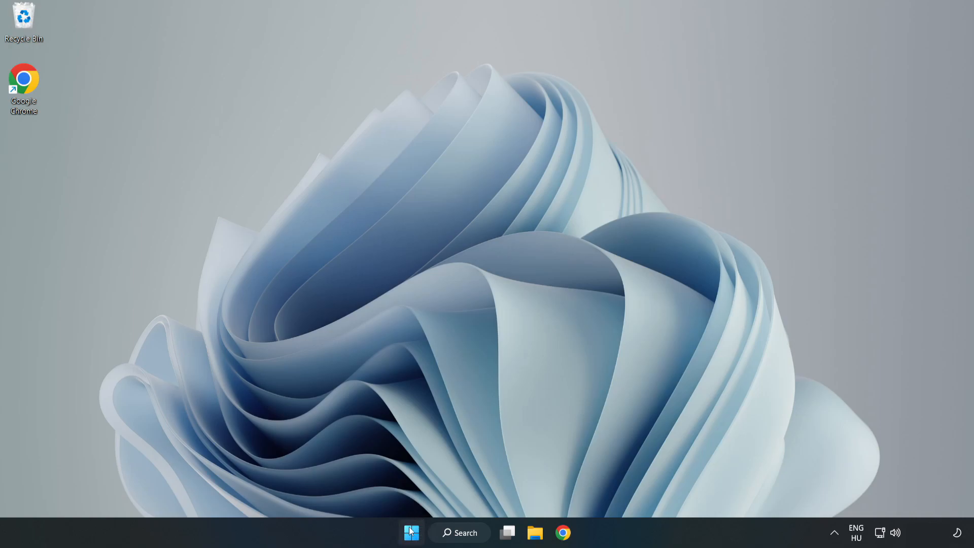
right_click(412, 532)
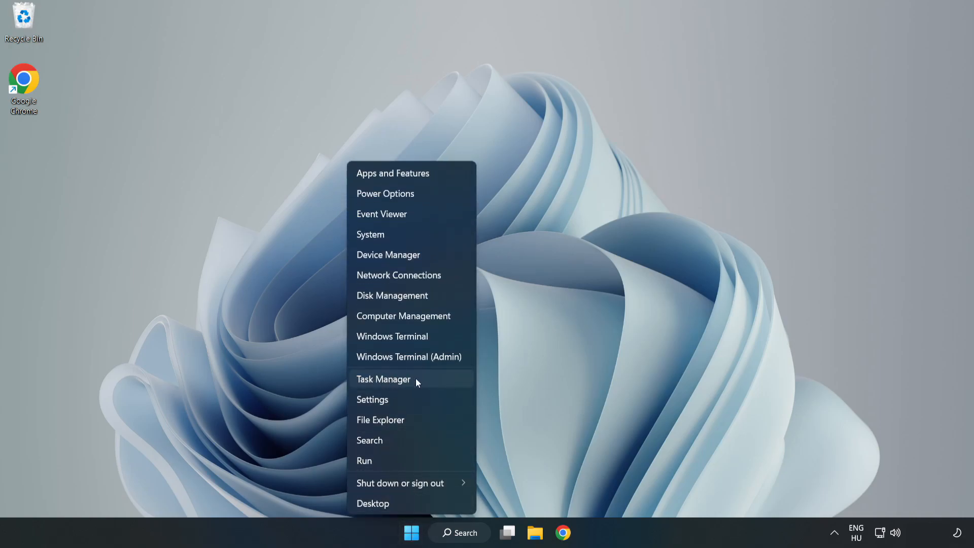
Open Task Manager's Startup tab and disable Cortana, Edge, Teams and Phone Link
click(383, 379)
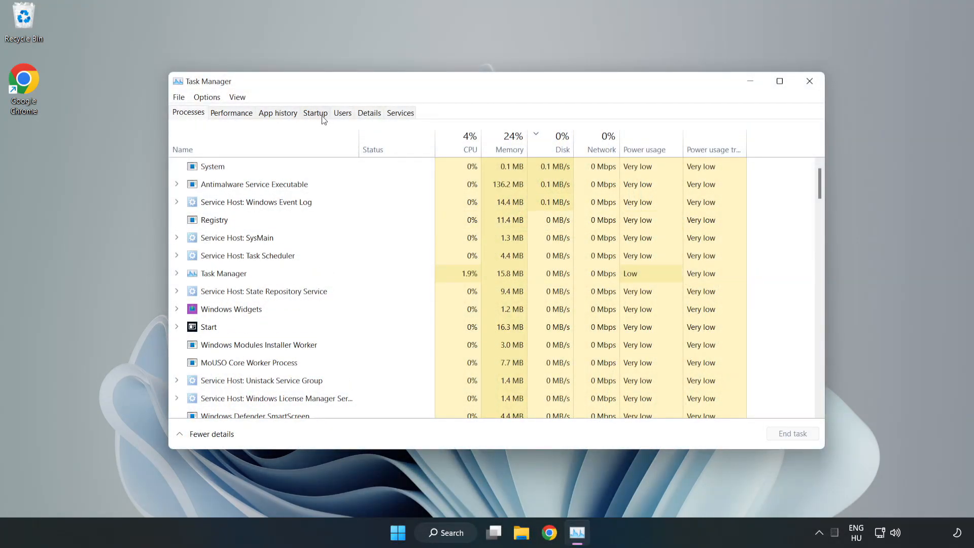
click(315, 112)
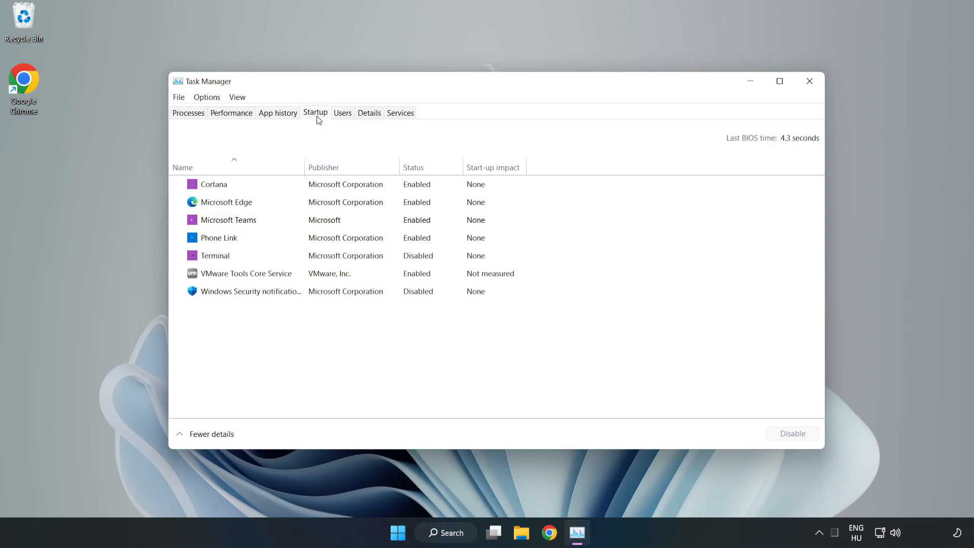
click(213, 183)
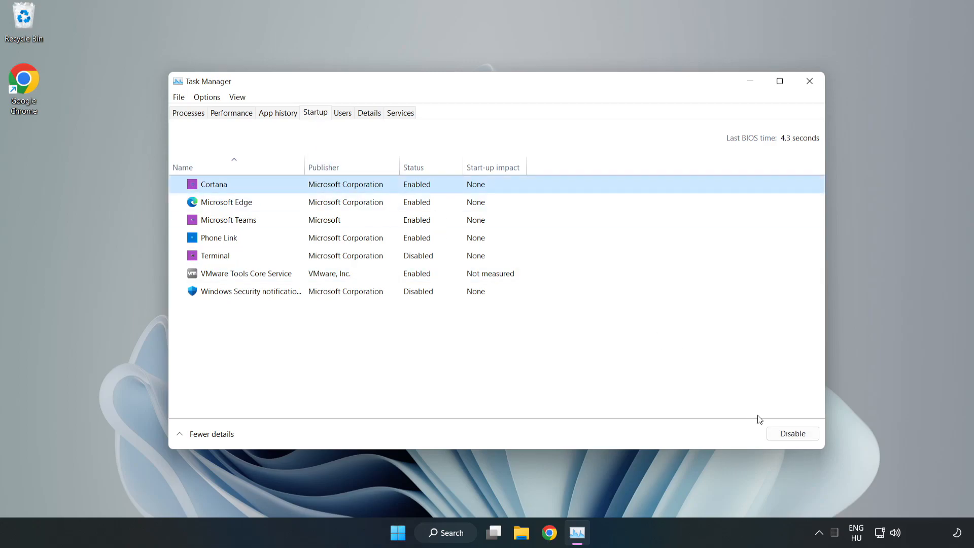
click(791, 432)
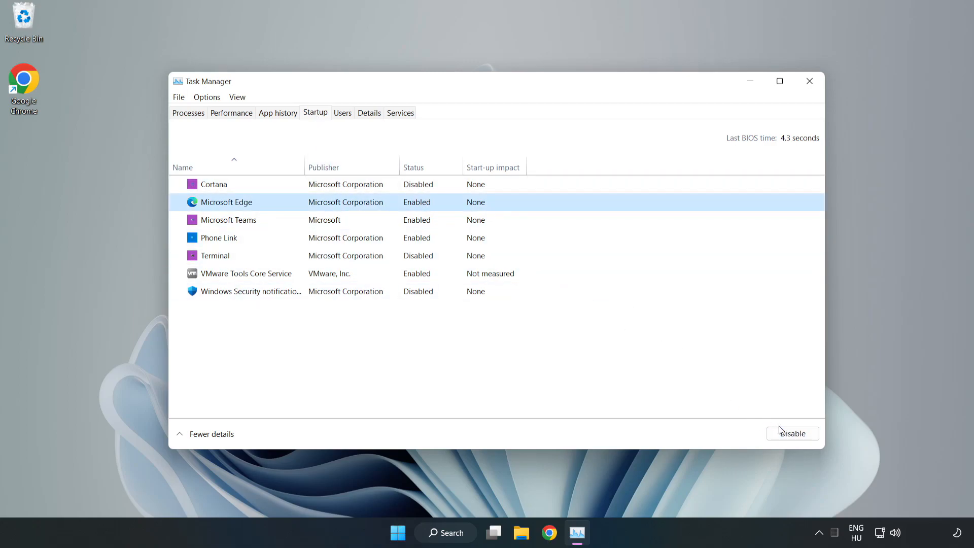
click(791, 432)
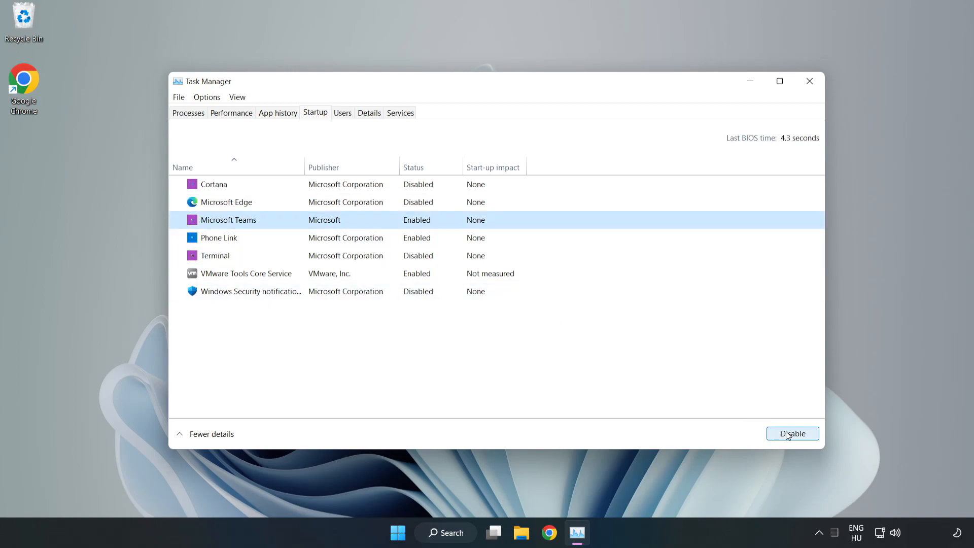
click(792, 433)
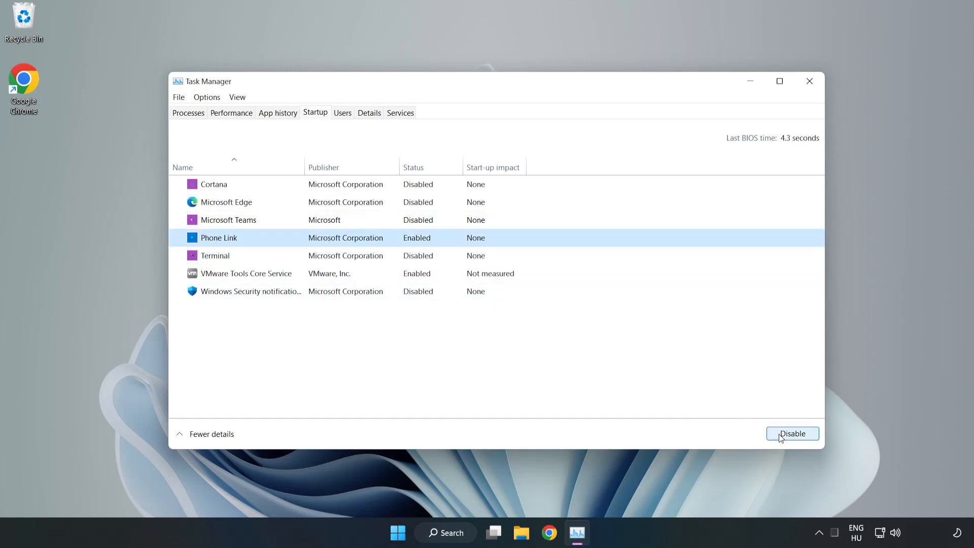
click(791, 433)
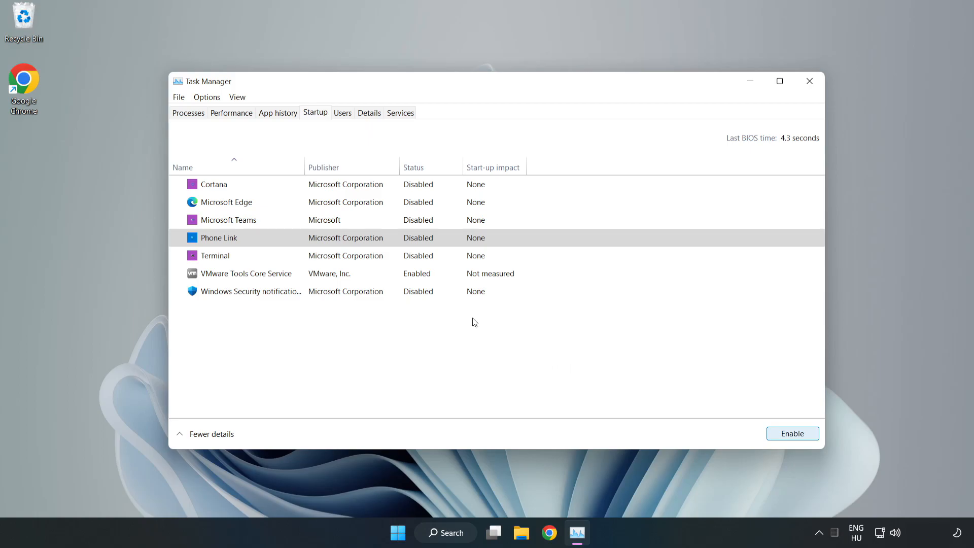
mouse_move(810, 81)
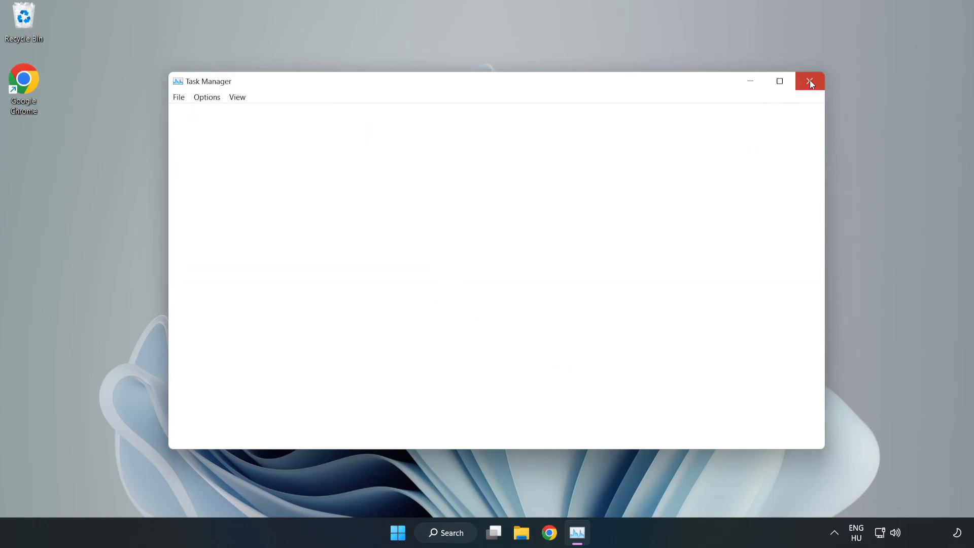
Close Task Manager and download dxwebsetup.exe, the DirectX End-User Runtime Web Installer, in Chrome
click(809, 81)
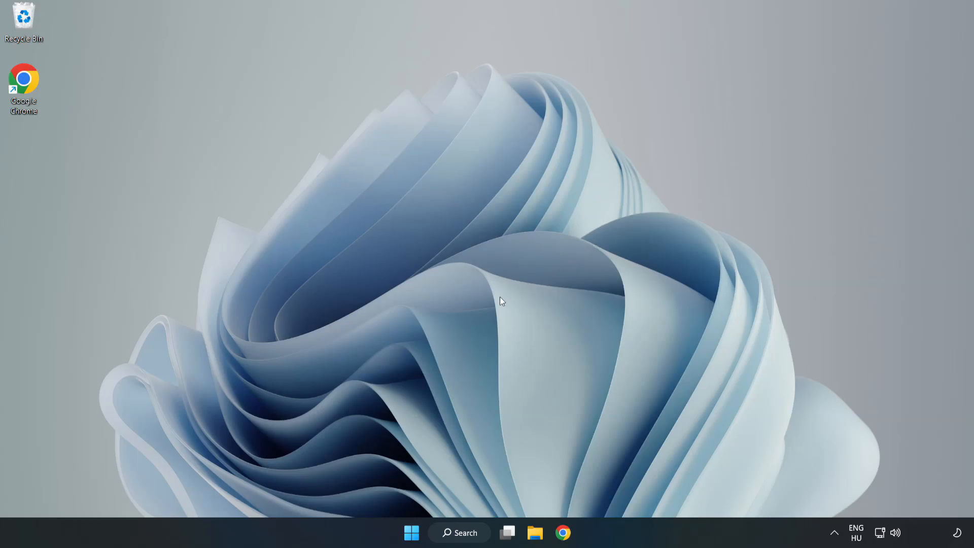
mouse_move(561, 533)
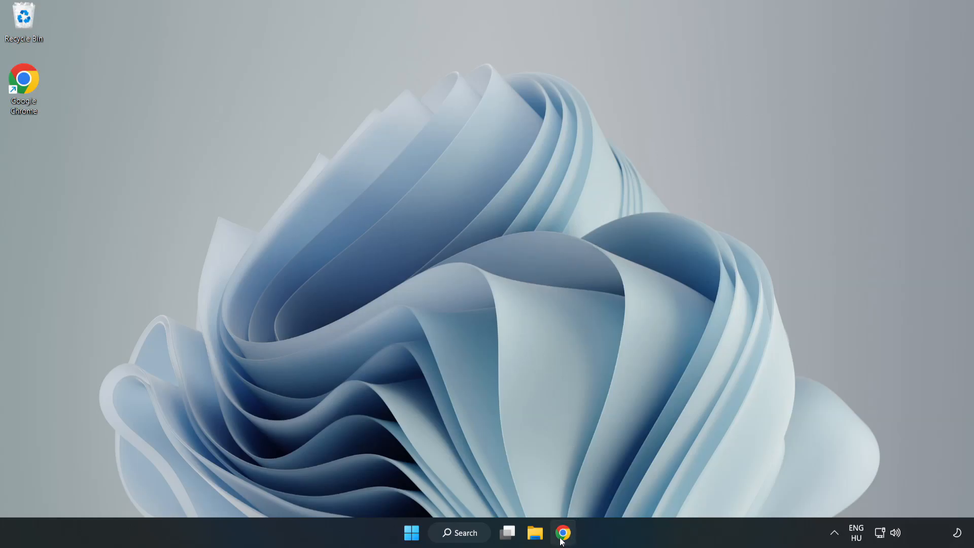
click(563, 532)
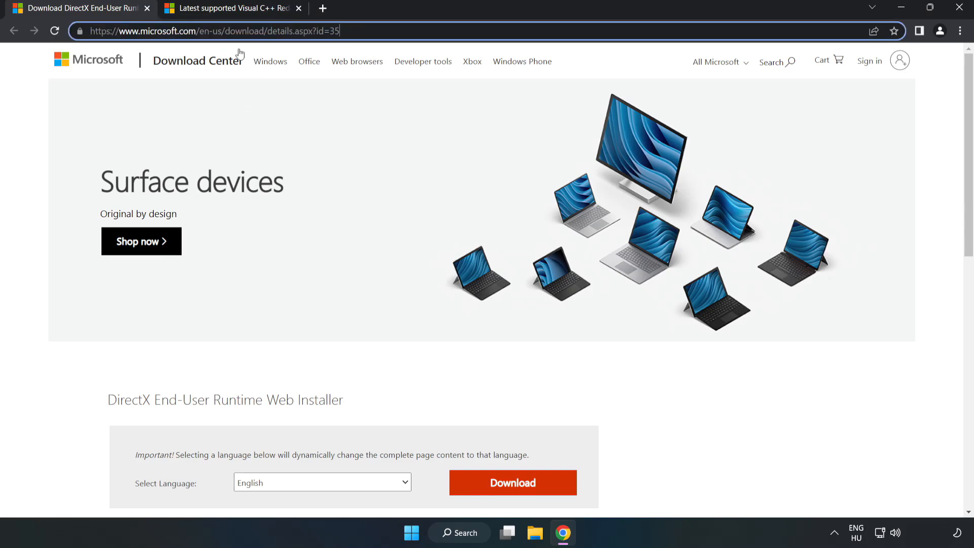
scroll(down, 3)
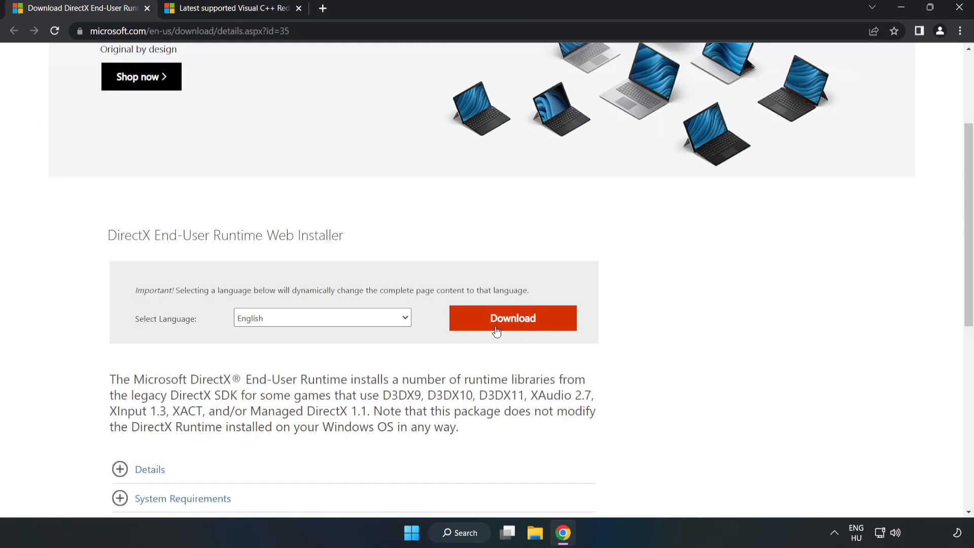
click(511, 318)
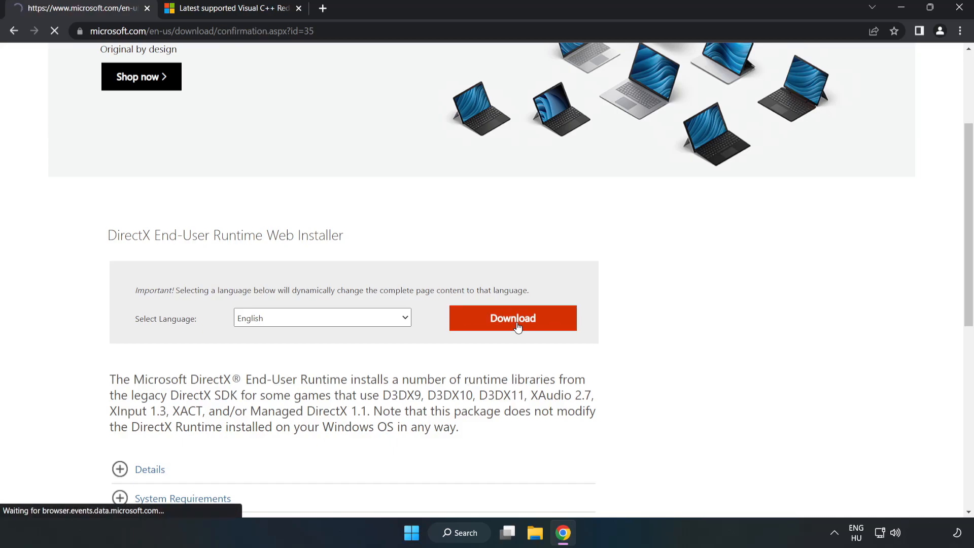
click(512, 318)
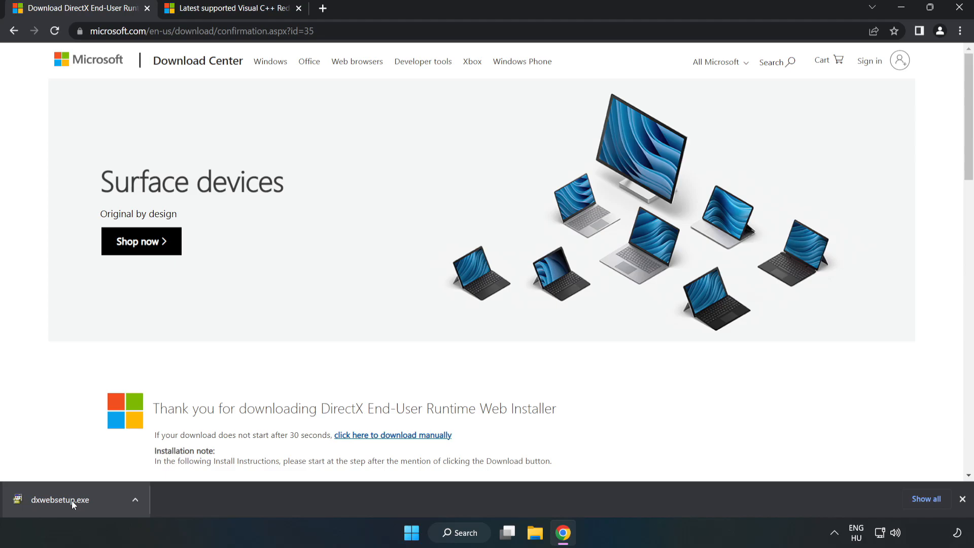
Run dxwebsetup.exe, accept the license, decline the Bing Bar, and finish DirectX Setup
click(58, 499)
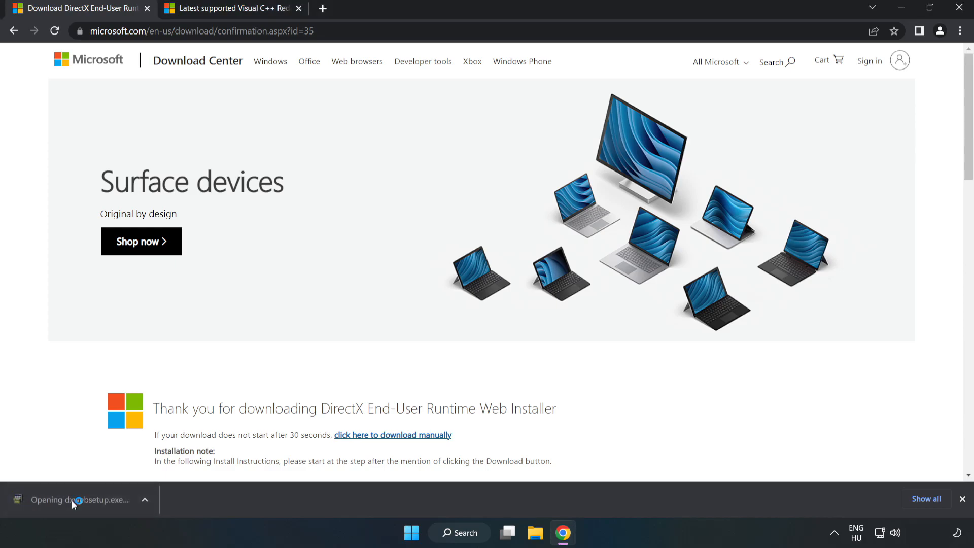
click(80, 499)
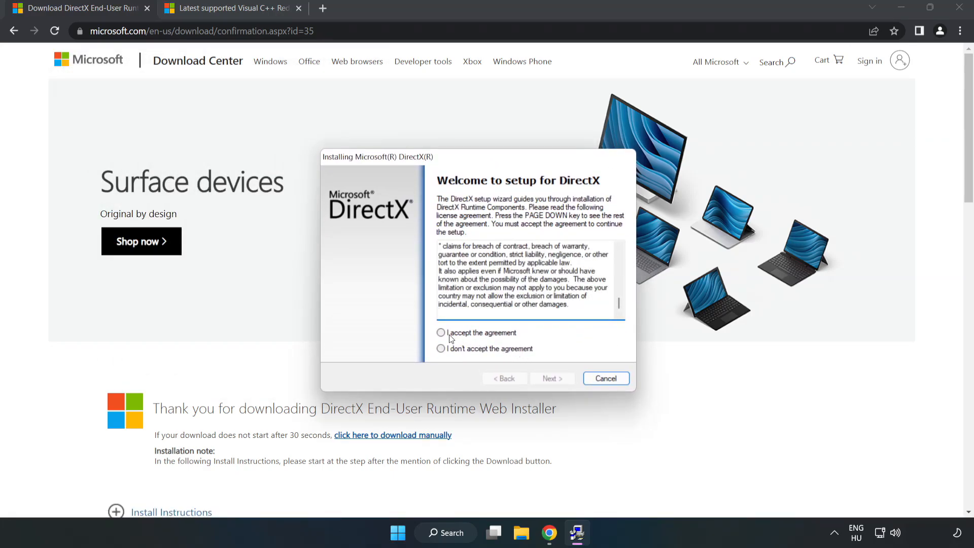
click(441, 332)
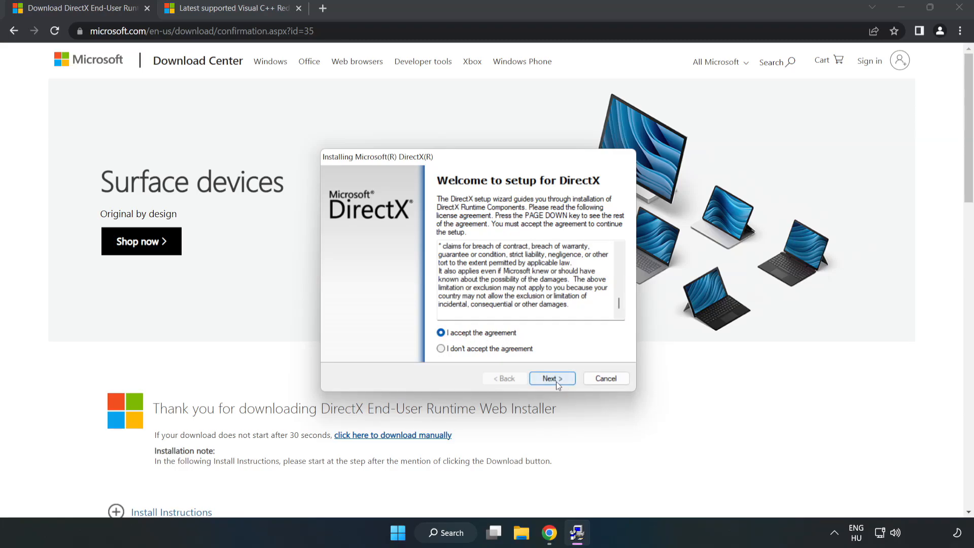
click(551, 378)
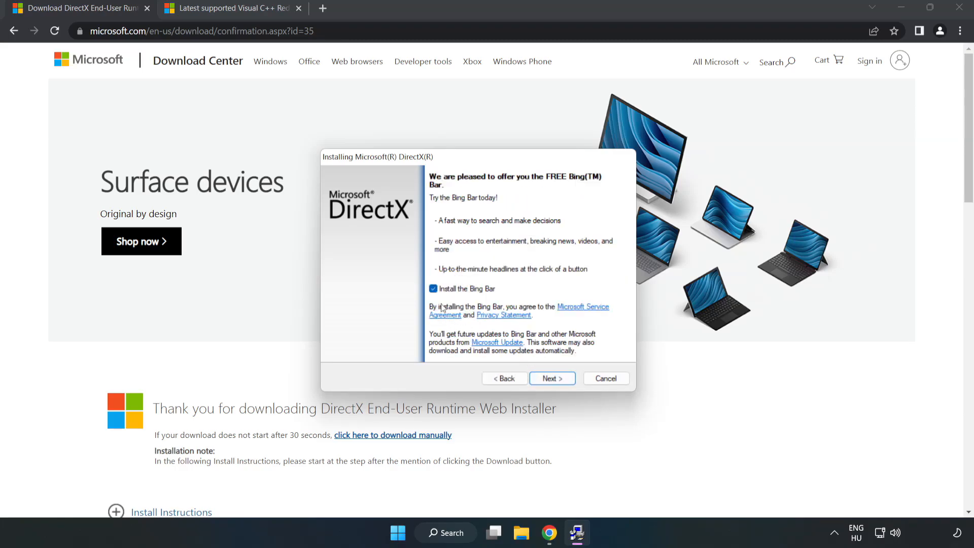
click(432, 288)
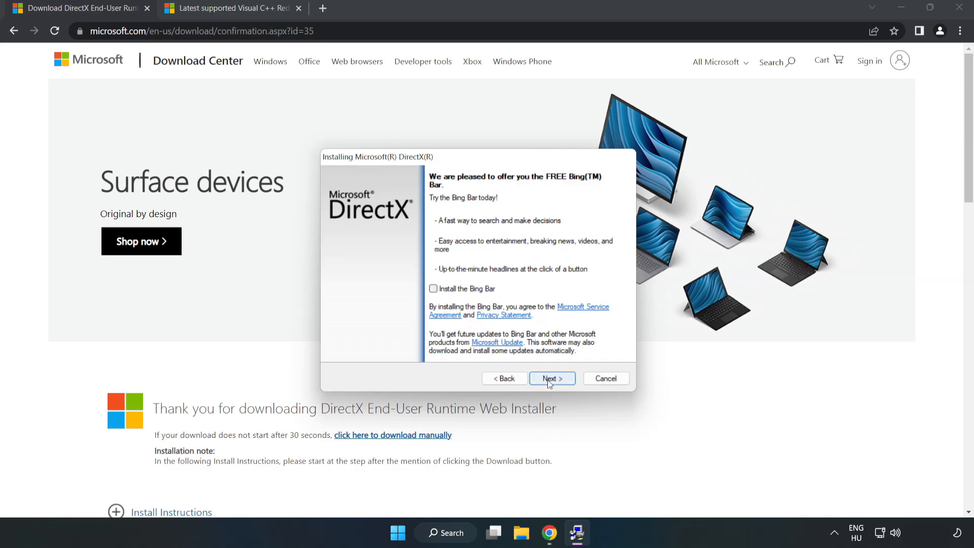
click(551, 378)
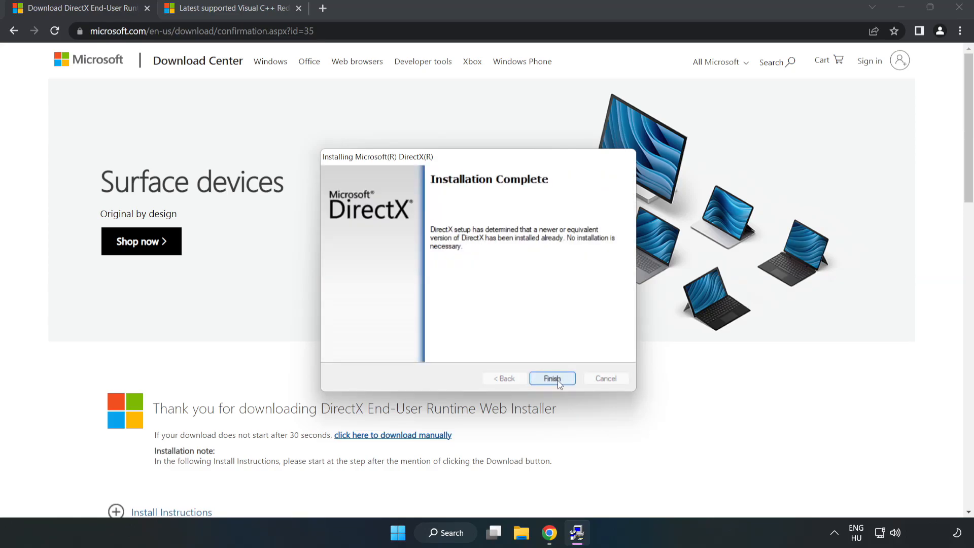
click(550, 378)
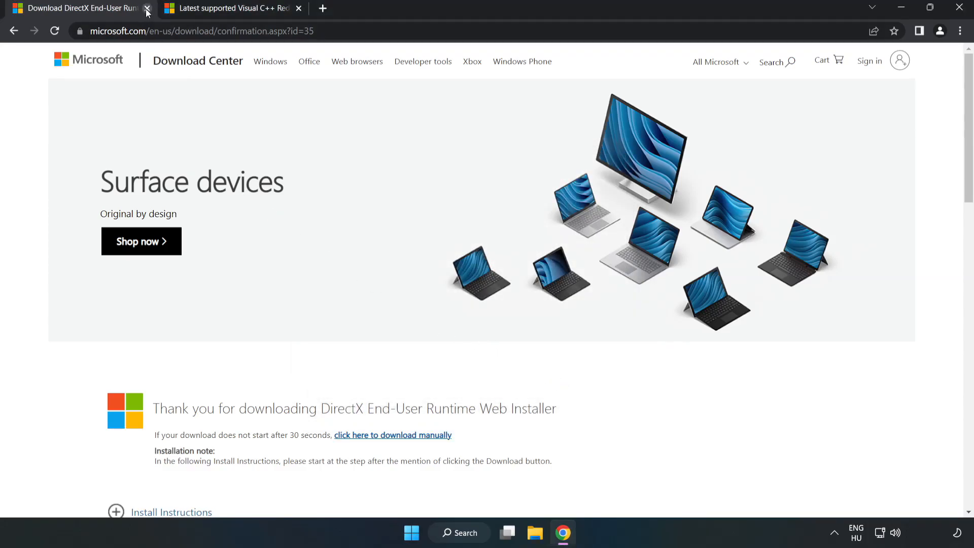
Close the DirectX tab and scroll the Visual C++ Redistributable page to the vc_redist links
click(148, 8)
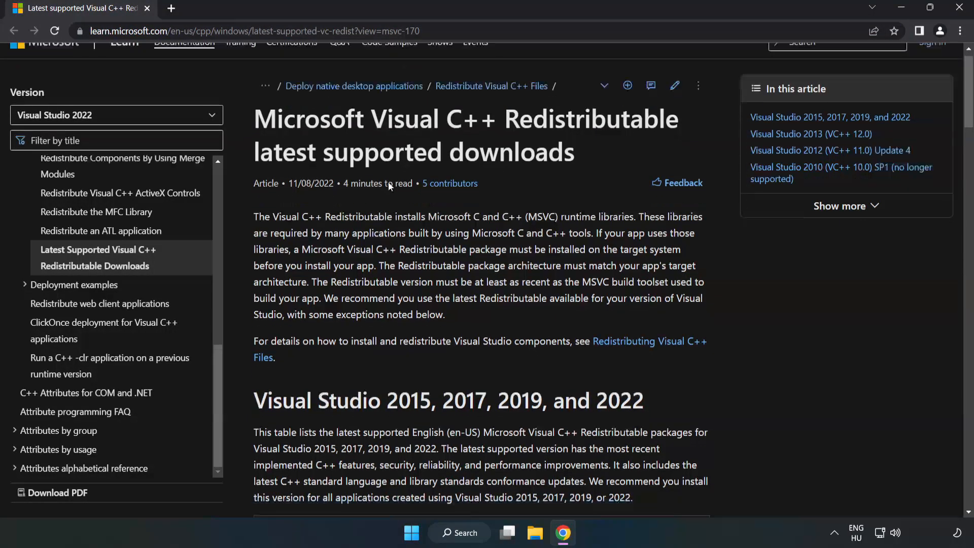
scroll(down, 3)
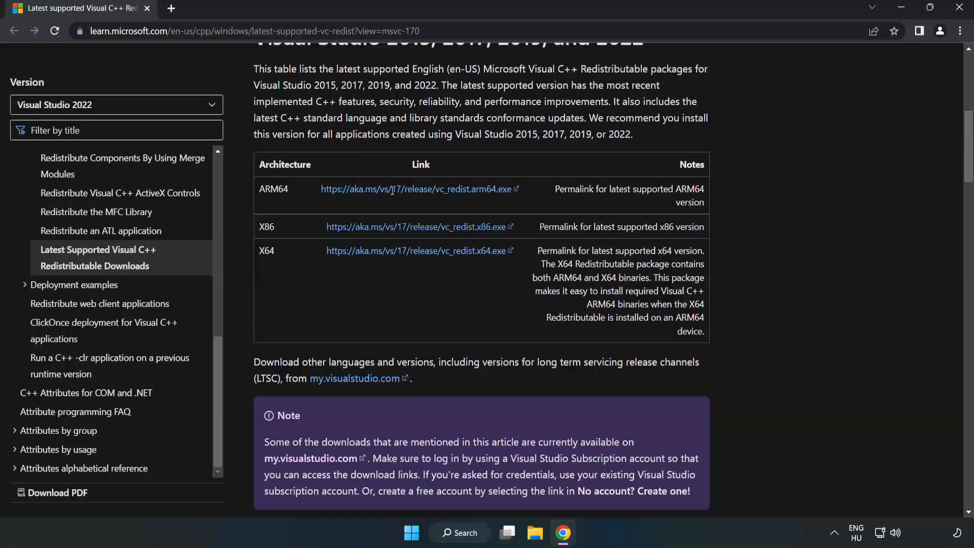
scroll(up, 3)
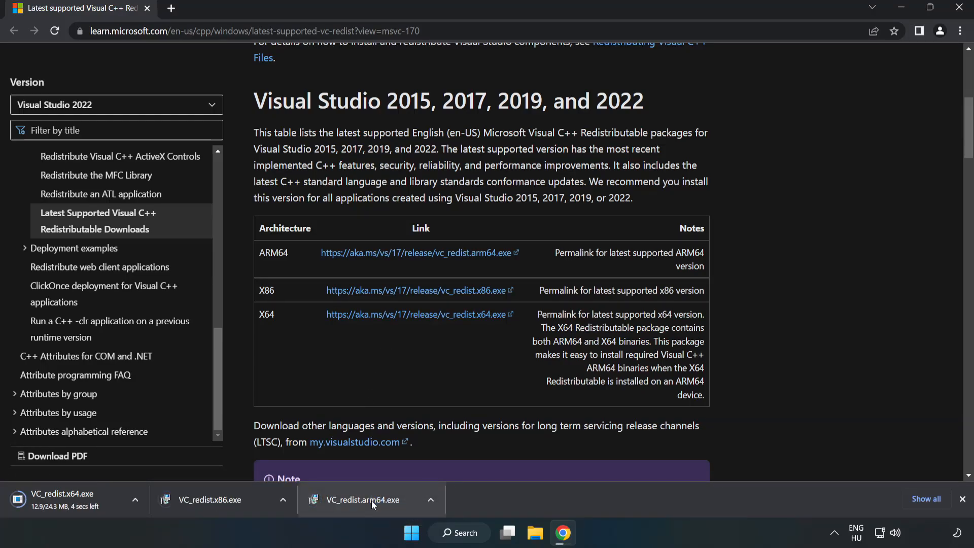
Run the ARM64 Visual C++ installer, accept the license, and dismiss the unsupported-processor failure
click(362, 499)
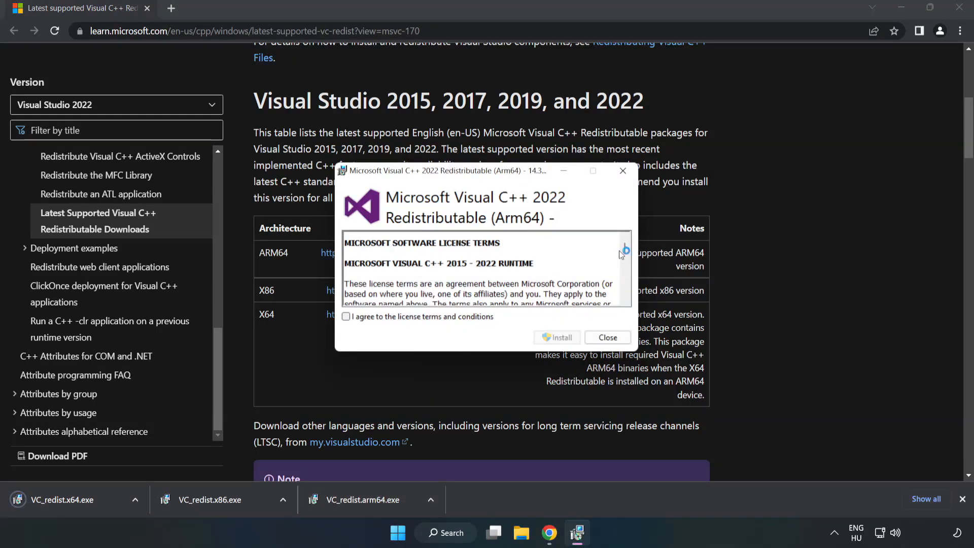
scroll(down, 3)
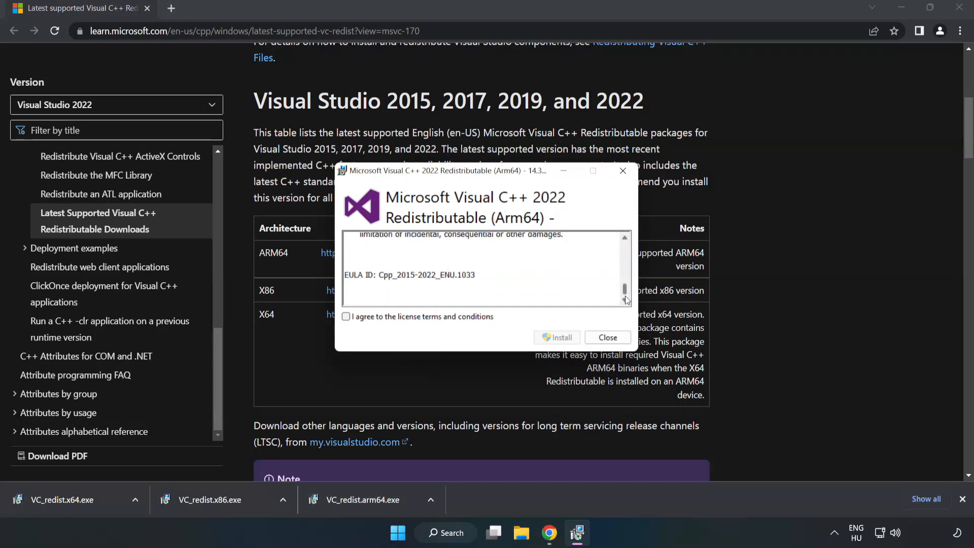
click(346, 316)
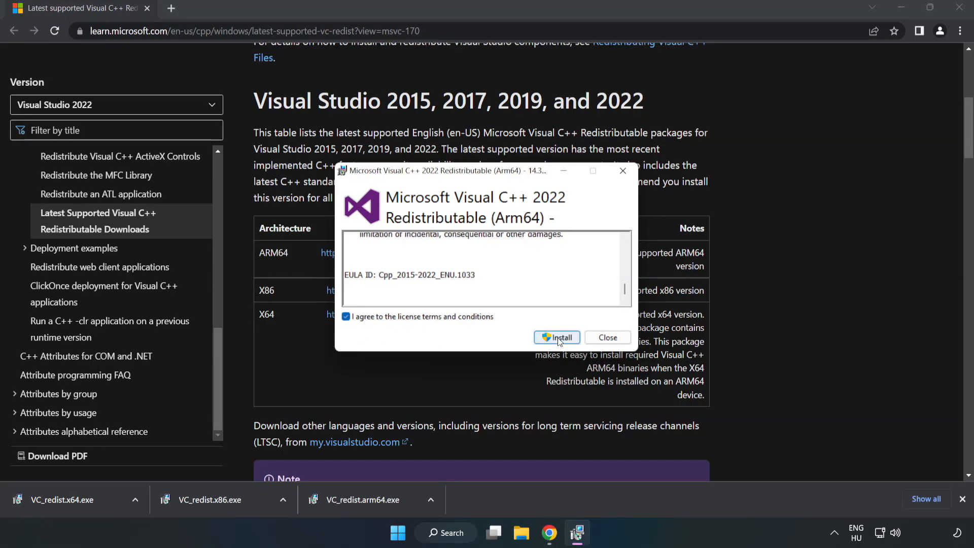
click(556, 337)
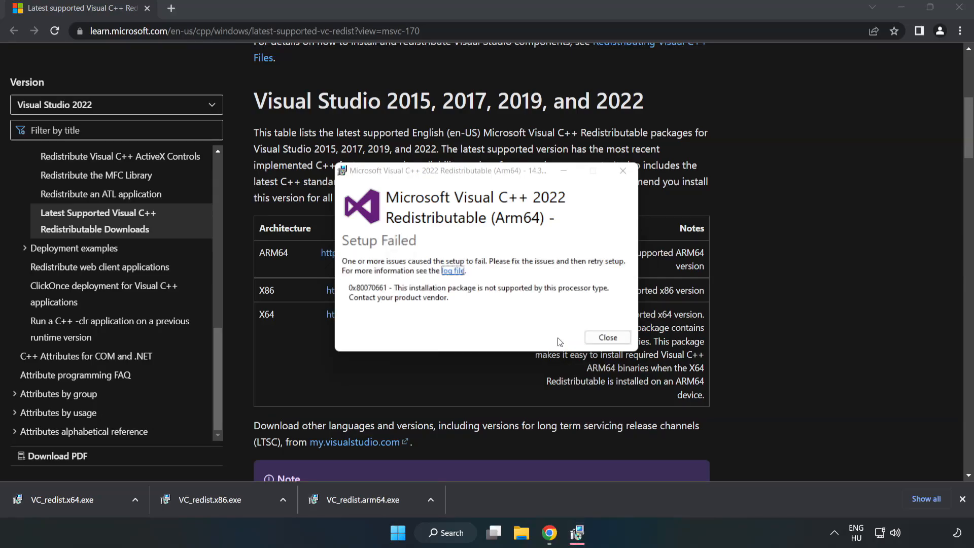
click(607, 337)
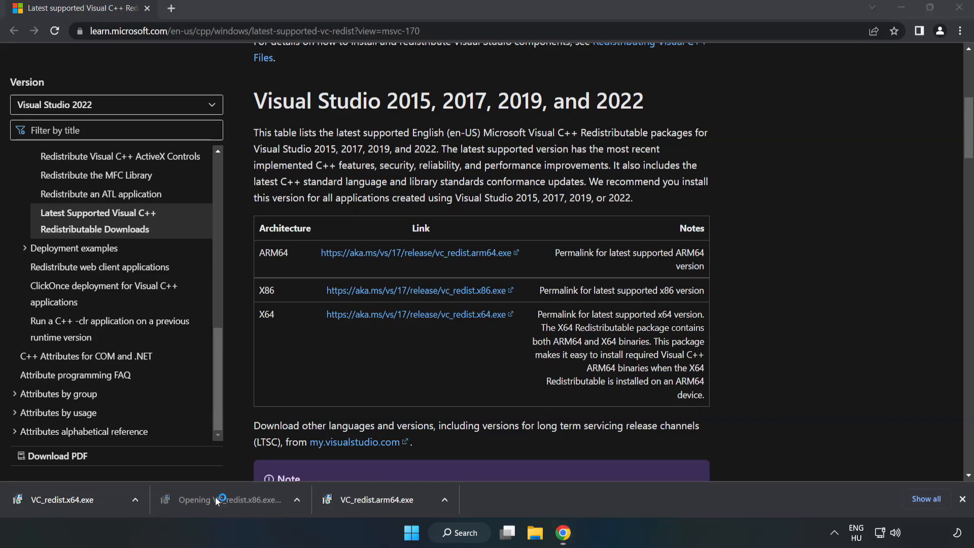
Launch VC_redist.x86.exe, accept its license terms, and start the installation
click(239, 499)
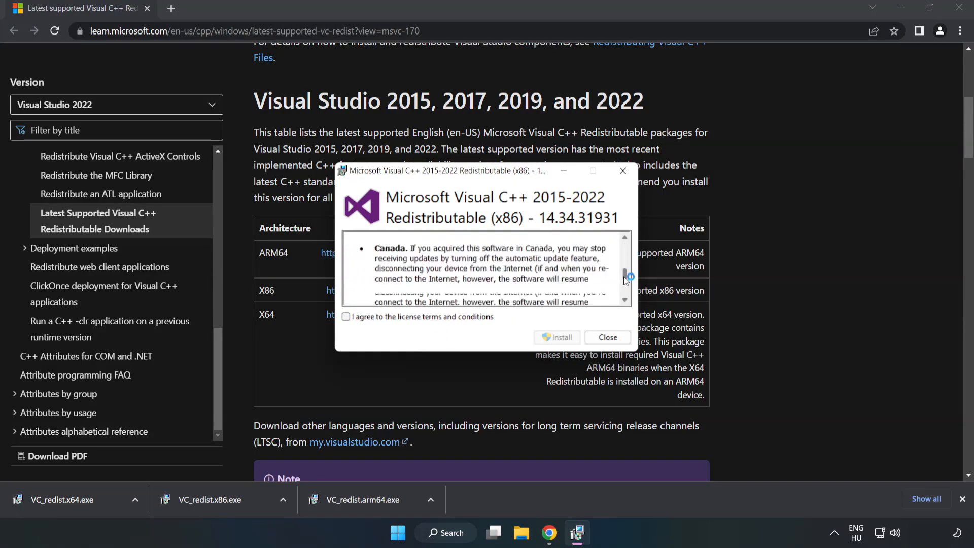
click(346, 316)
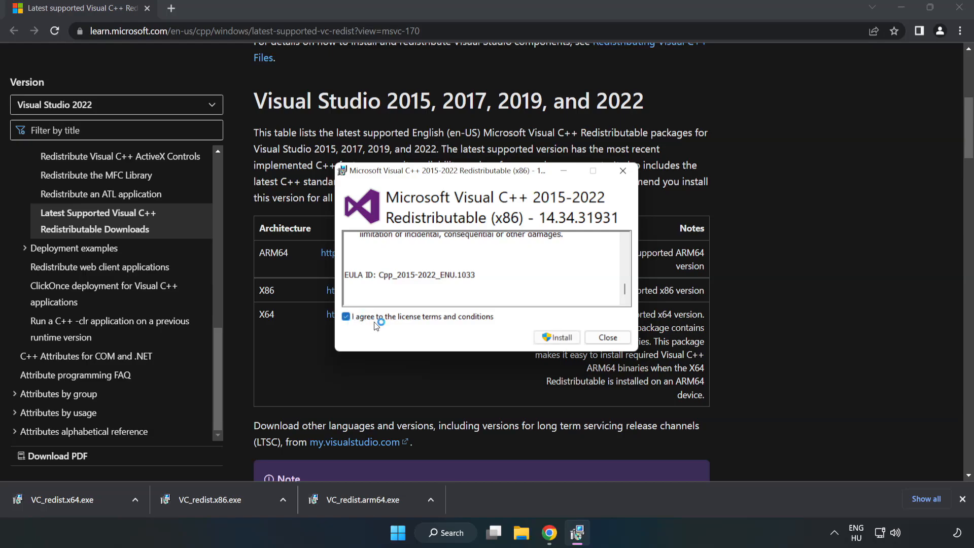
click(556, 337)
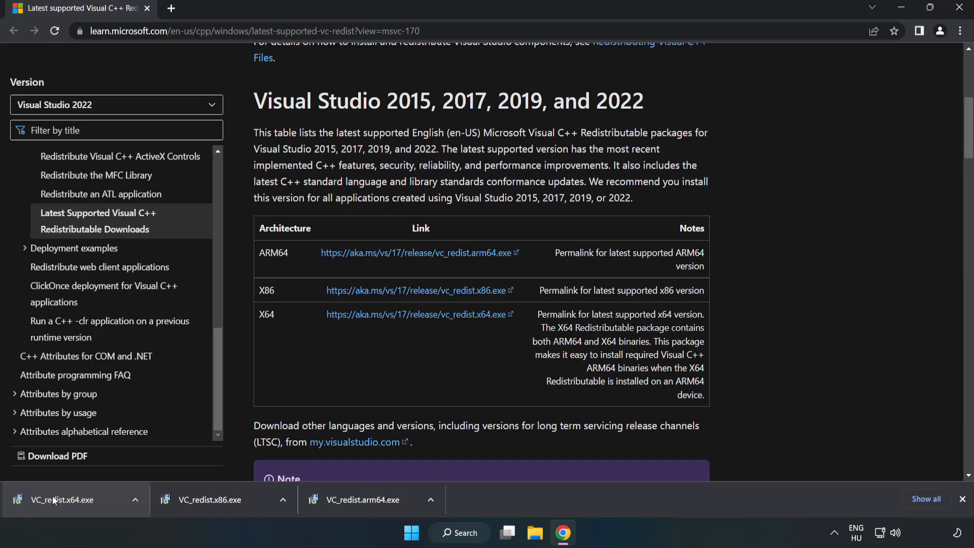
Launch VC_redist.x64.exe, accept the license, install it, and close the Setup Successful message
click(66, 499)
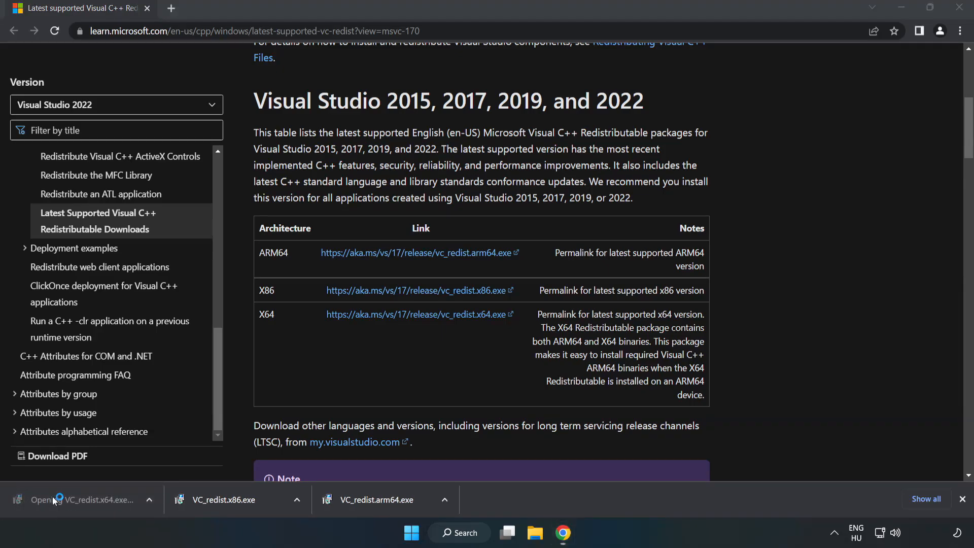
click(42, 499)
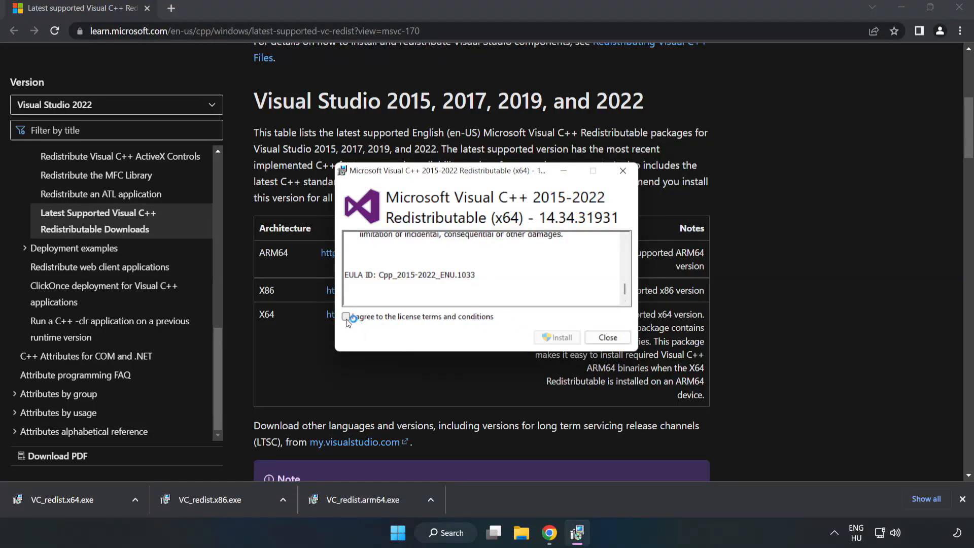
click(557, 338)
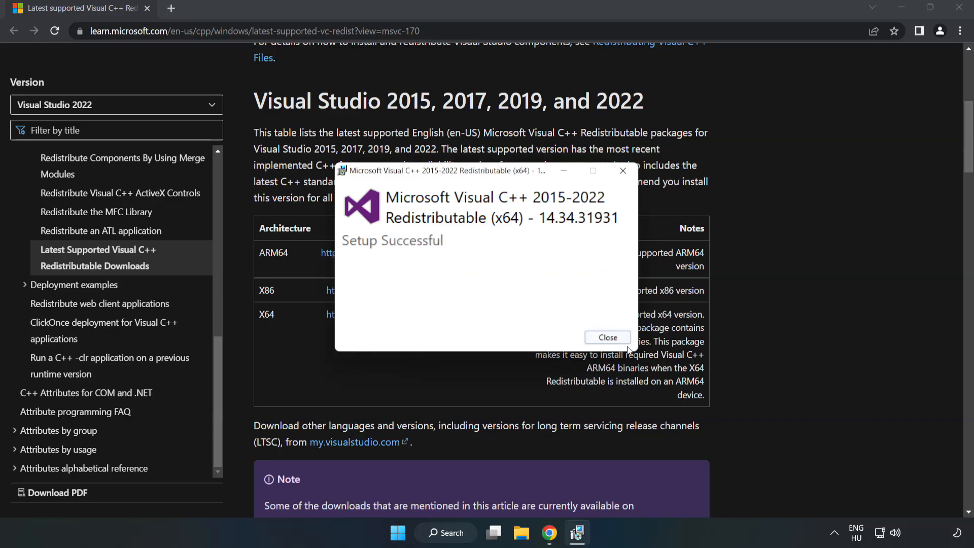
click(607, 338)
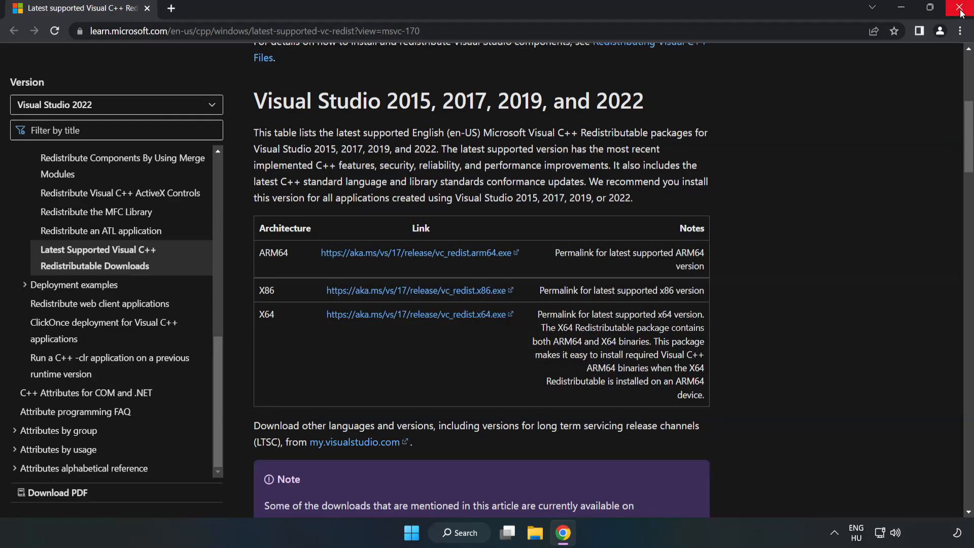
mouse_move(960, 11)
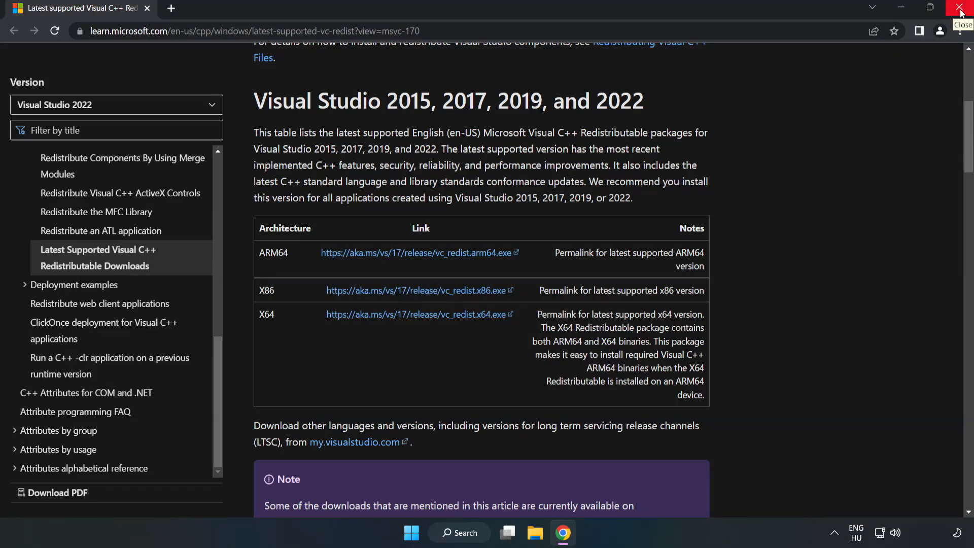
Close Chrome, search for cmd, and run Command Prompt as administrator
click(961, 11)
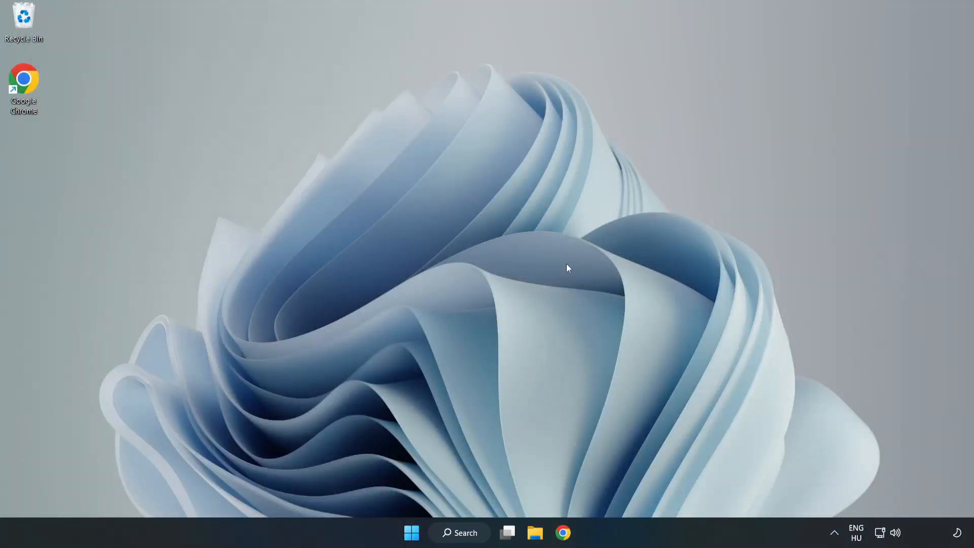
click(459, 532)
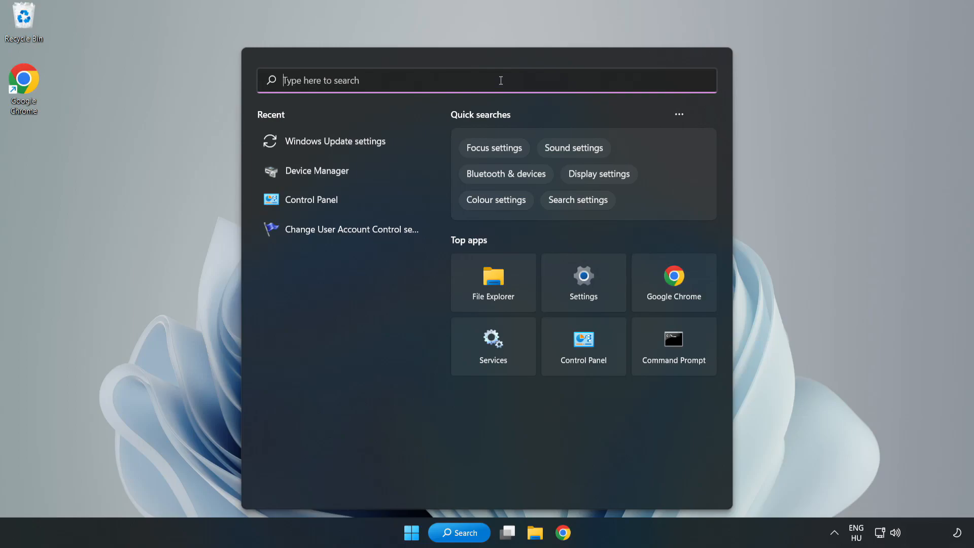
text(cmd)
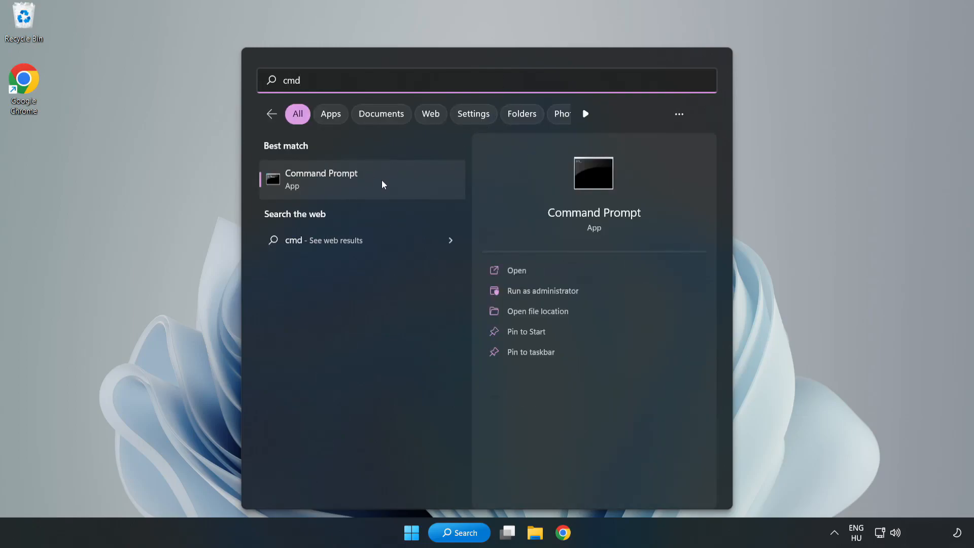
right_click(321, 179)
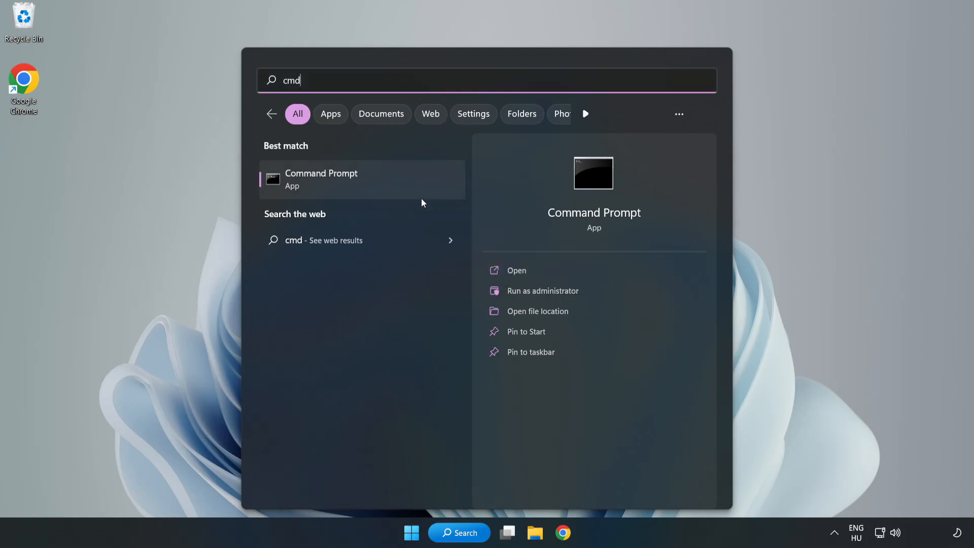
click(542, 291)
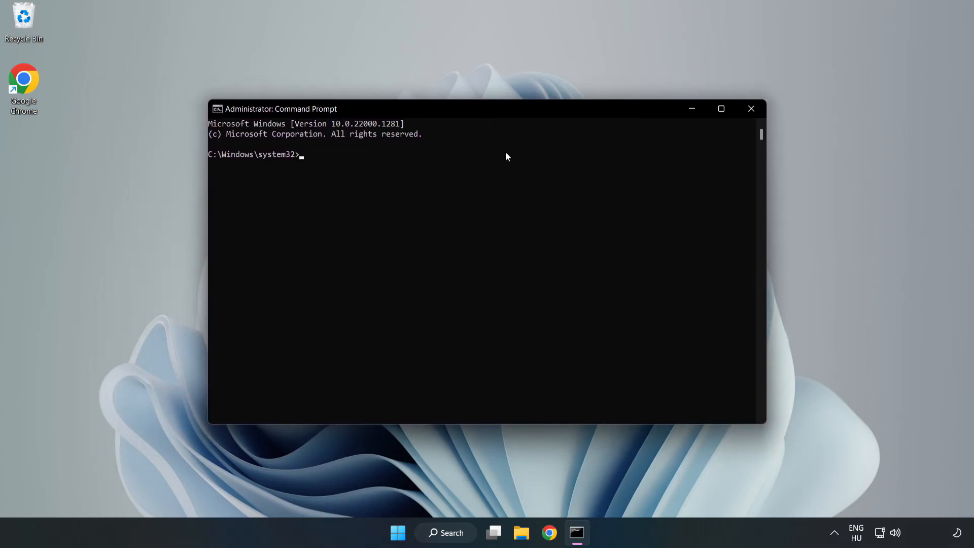
Run sfc /scannow until verification reaches 100% with no integrity violations
text(sfc)
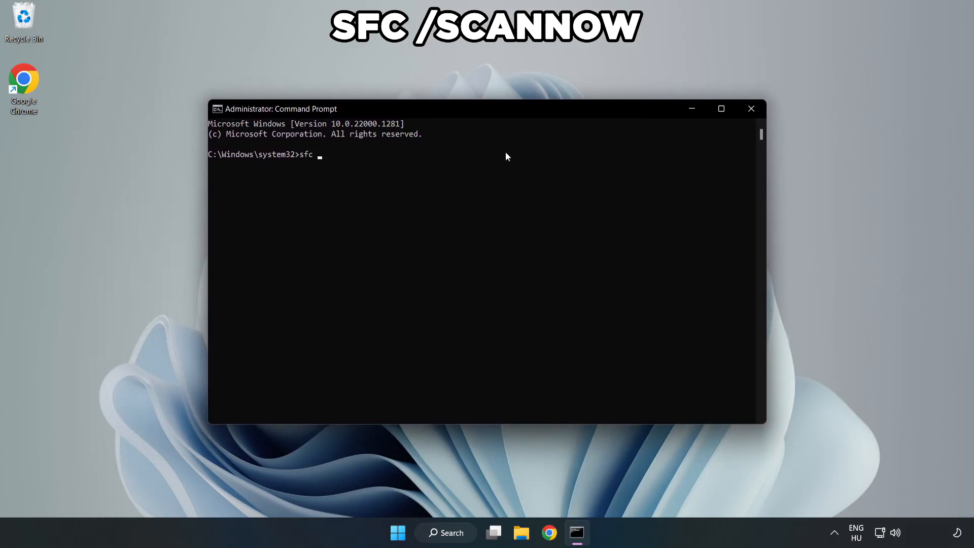
text(/scann)
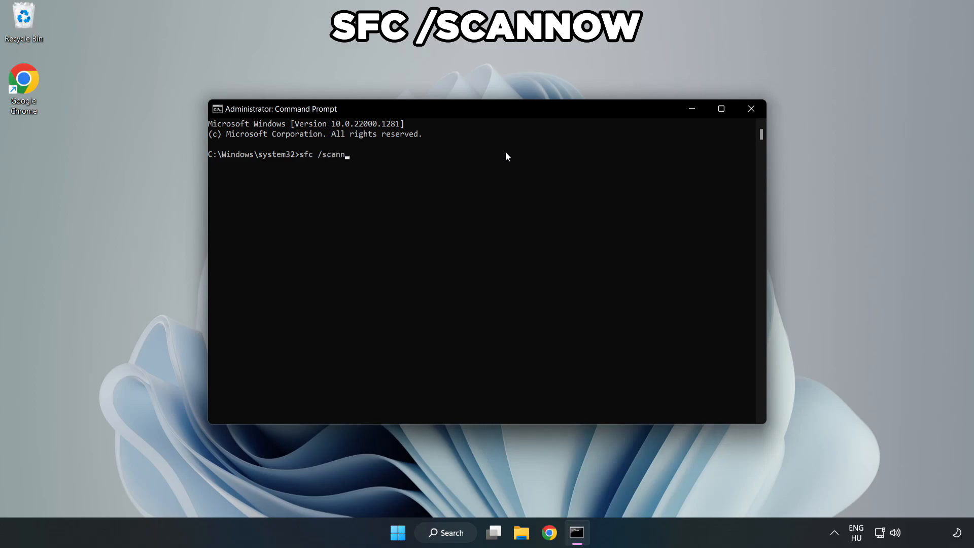
text(ow)
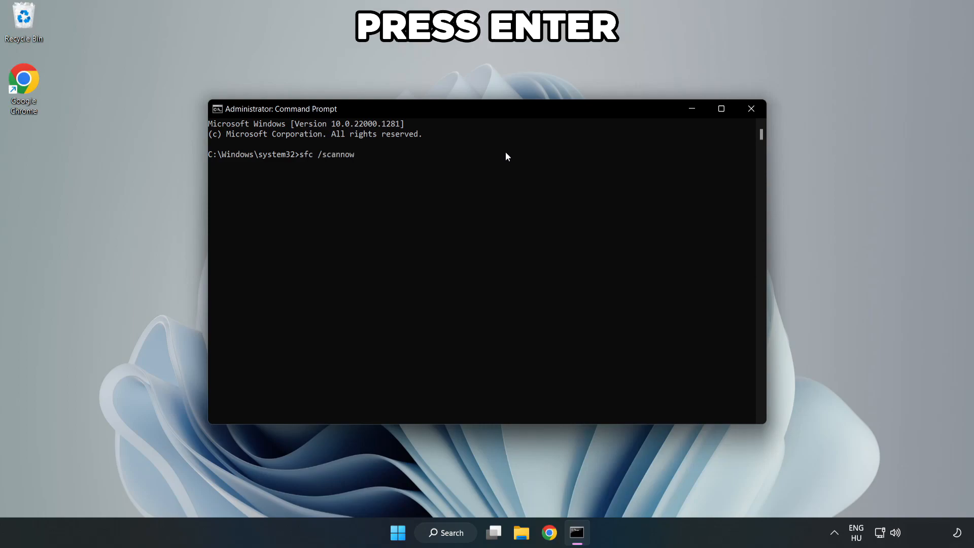
key(Return)
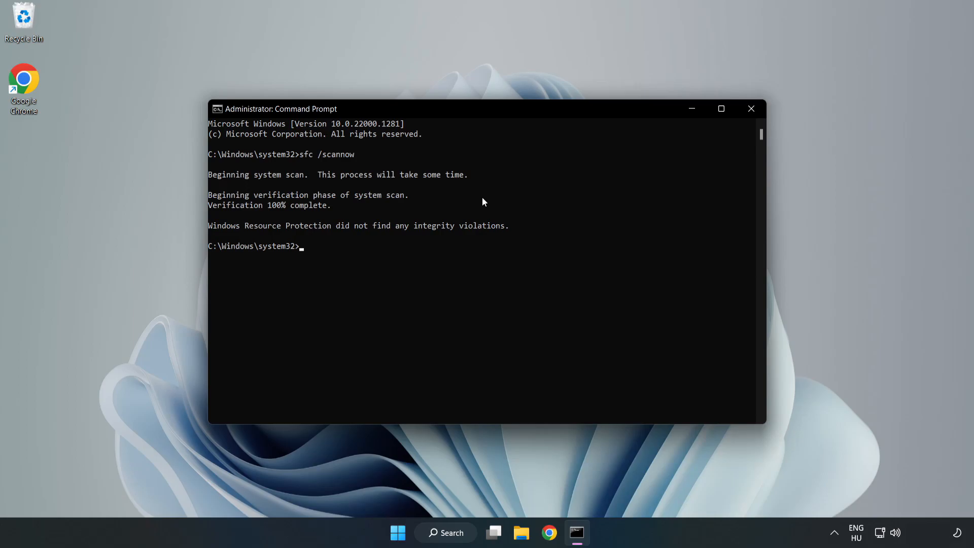
mouse_move(793, 89)
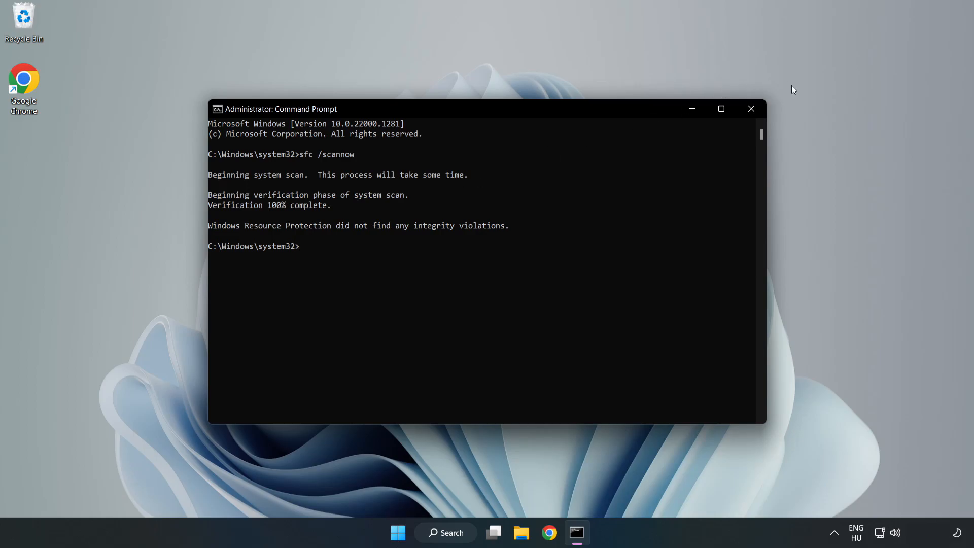
mouse_move(750, 109)
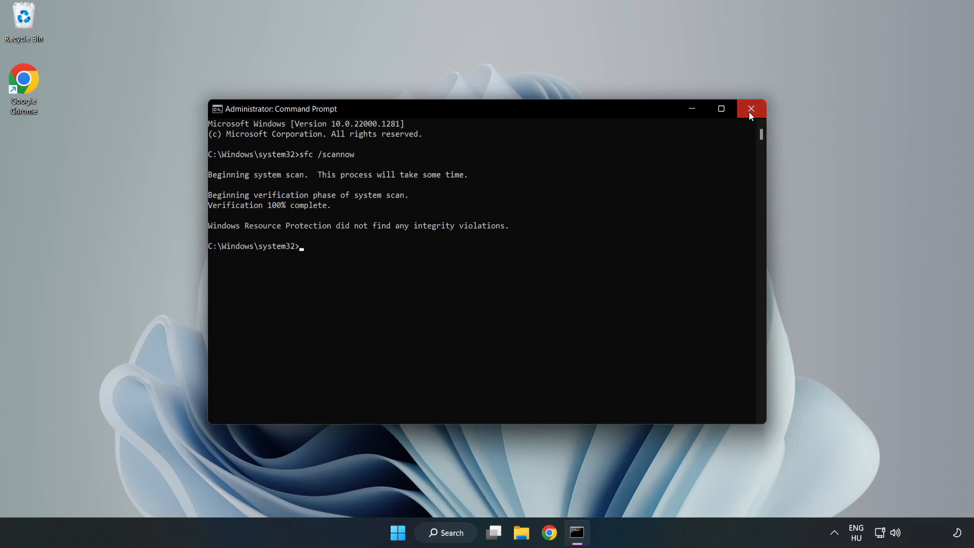
Close Command Prompt and open the Start menu power options showing Restart
click(750, 108)
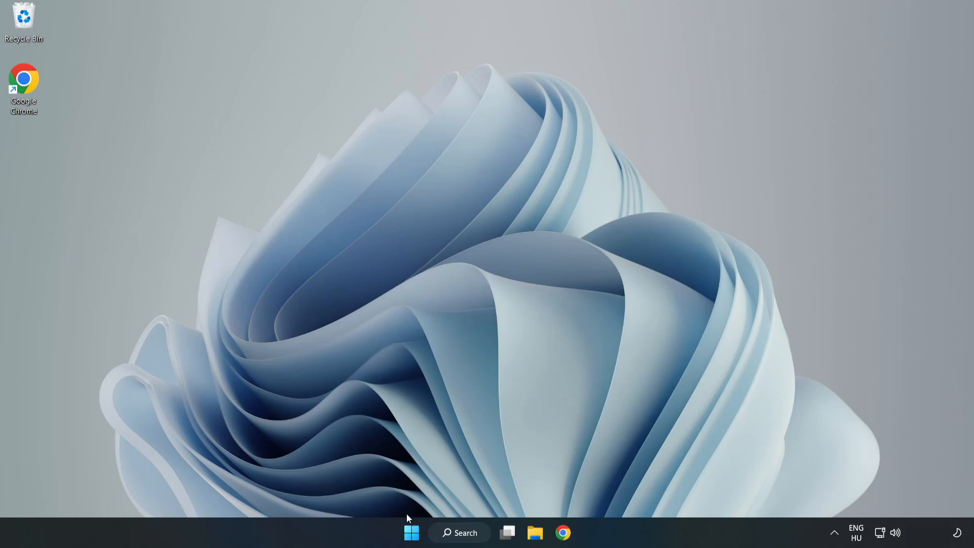
click(411, 532)
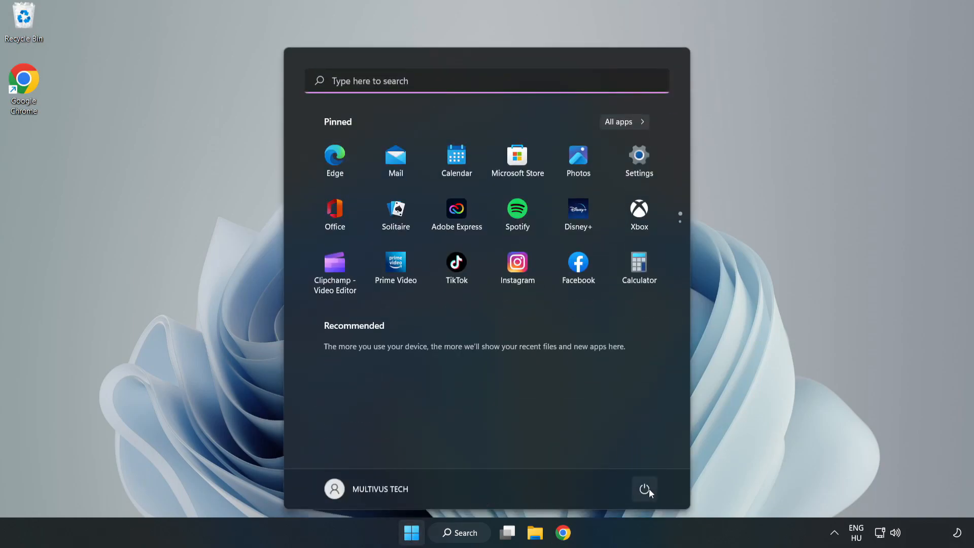
click(644, 489)
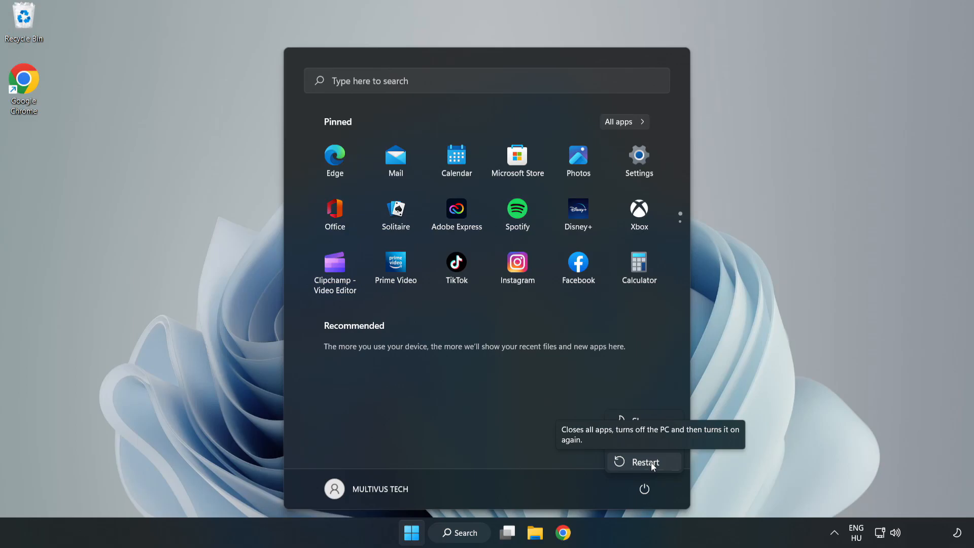